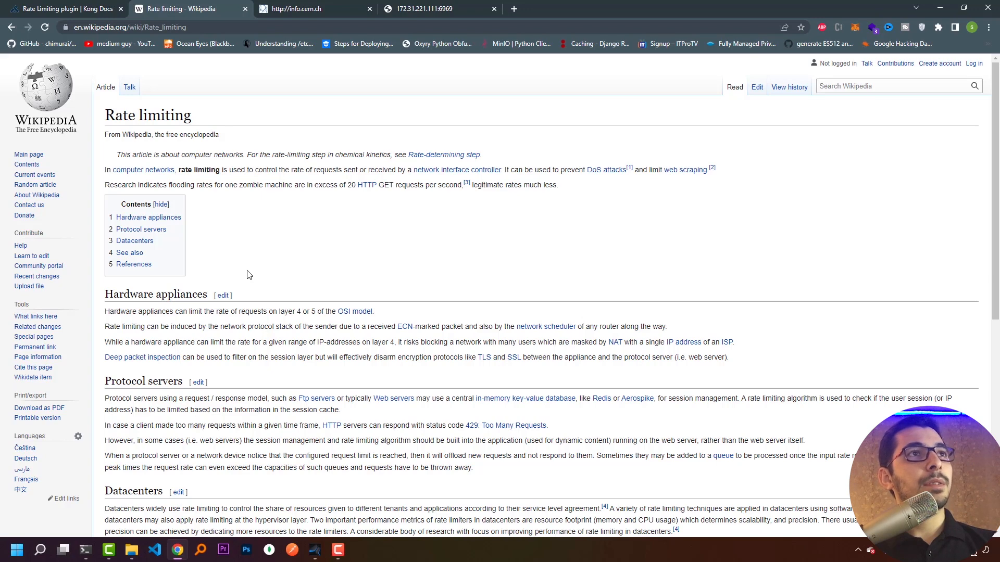
pyautogui.moveTo(188, 182)
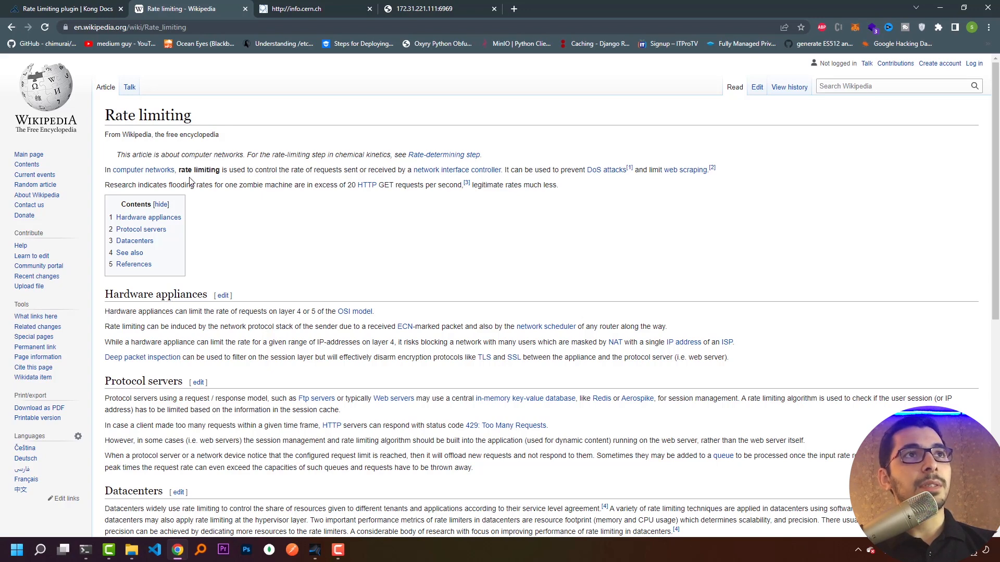
pyautogui.moveTo(207, 180)
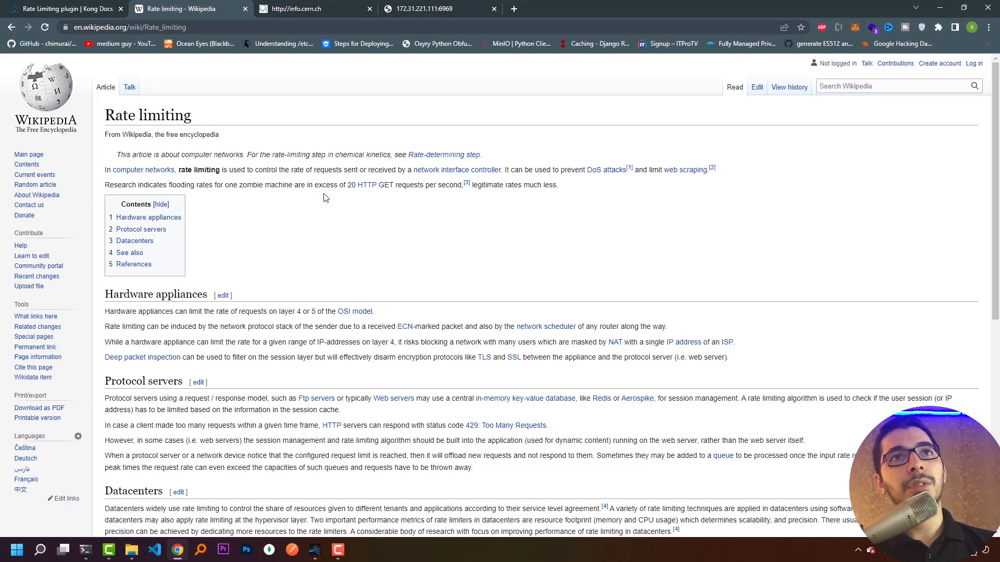
# Open config/kong.yml in nano to review the echo-server service and cors plugin
pyautogui.click(60, 8)
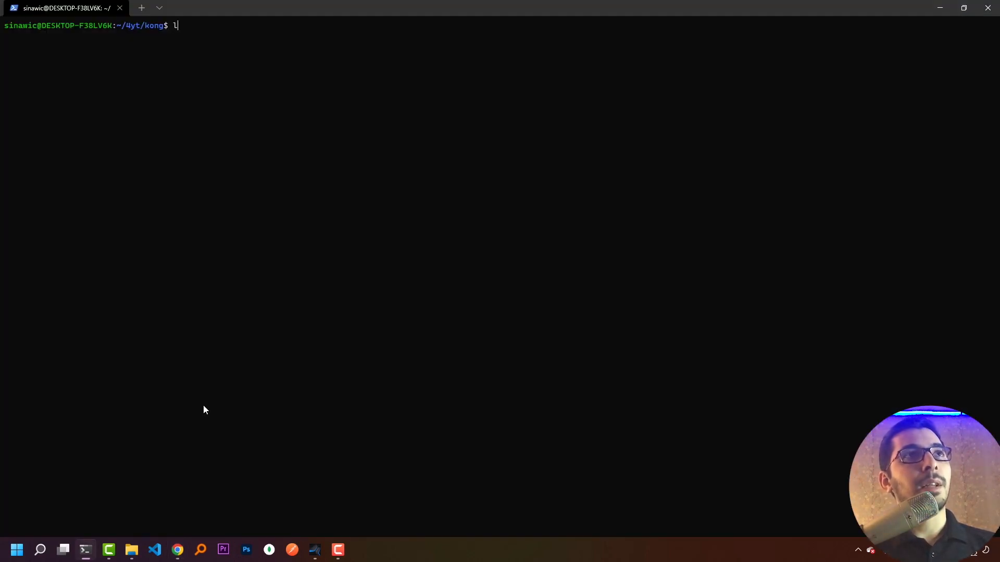
pyautogui.write('nano')
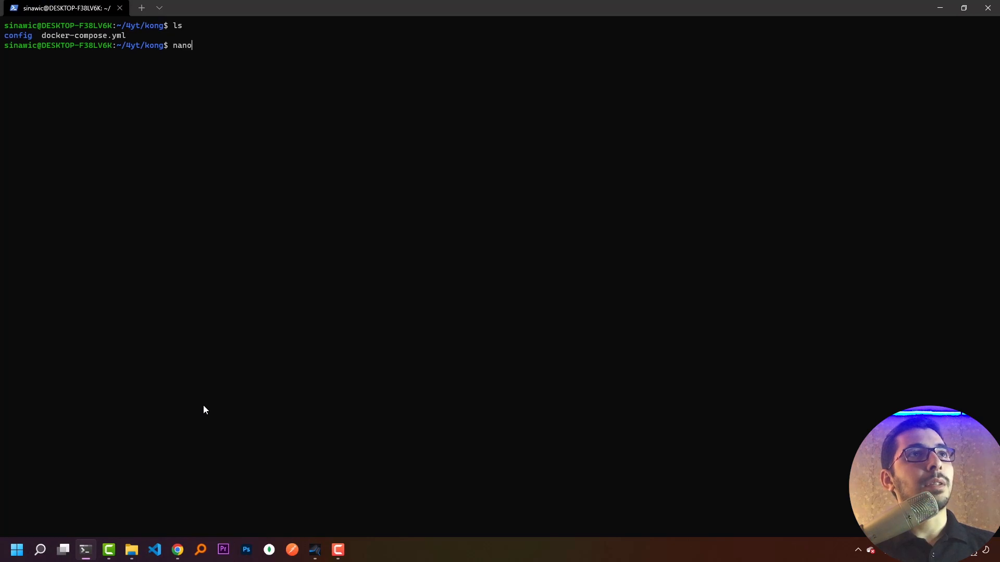
pyautogui.write('config/kong.yml')
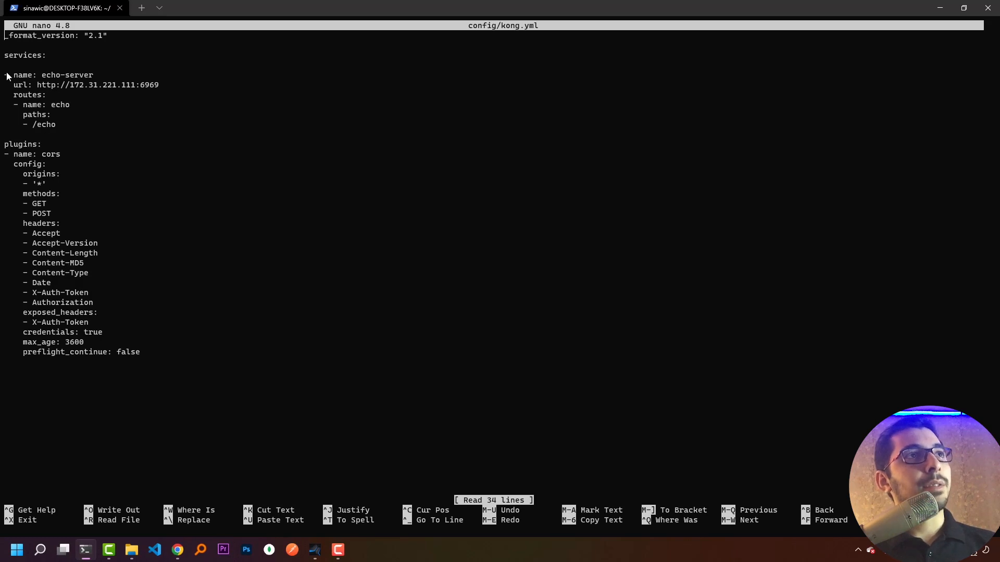
pyautogui.moveTo(111, 97)
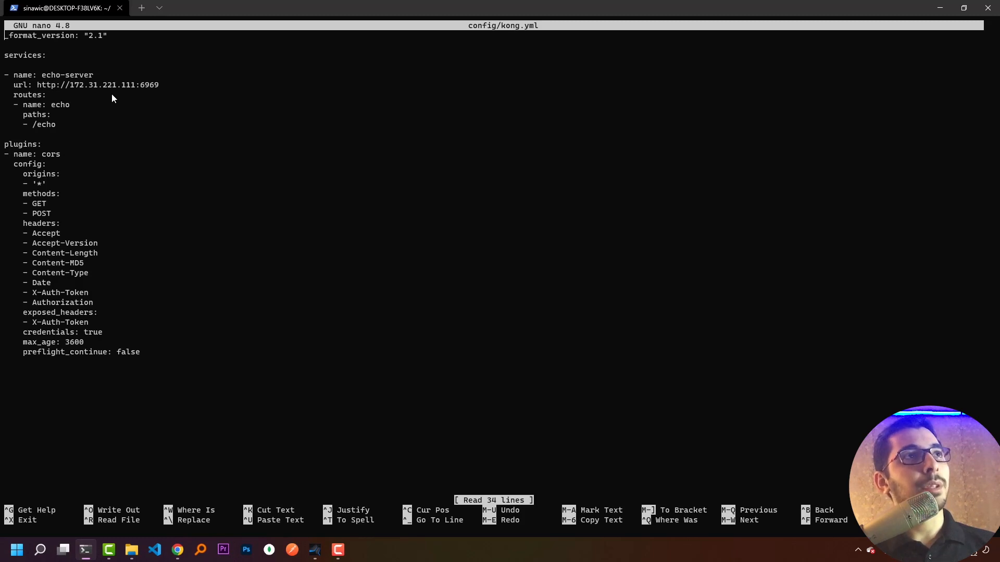
pyautogui.moveTo(25, 154)
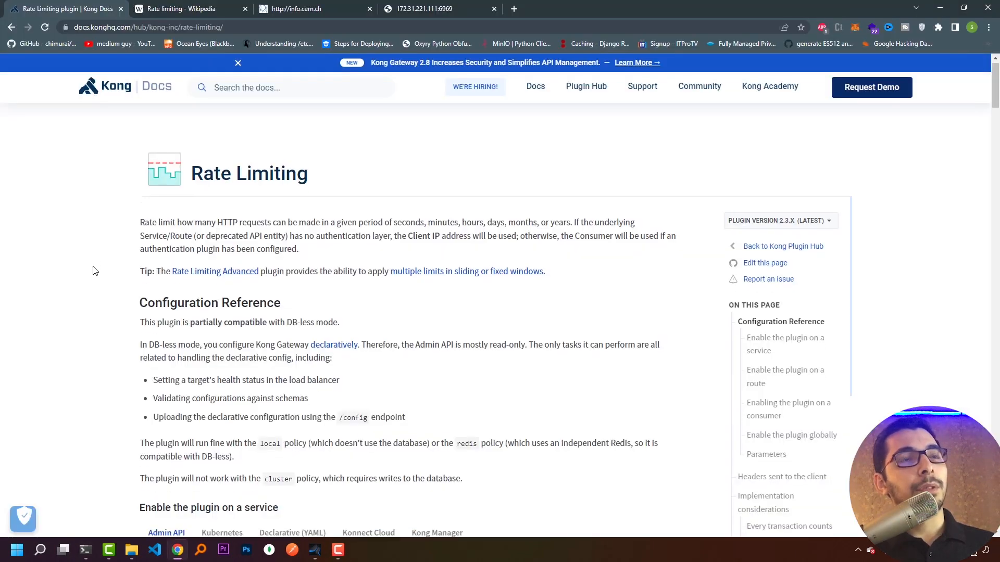
# Switch the rate-limiting examples to Declarative (YAML) and scroll to the global enable example
pyautogui.scroll(-3)
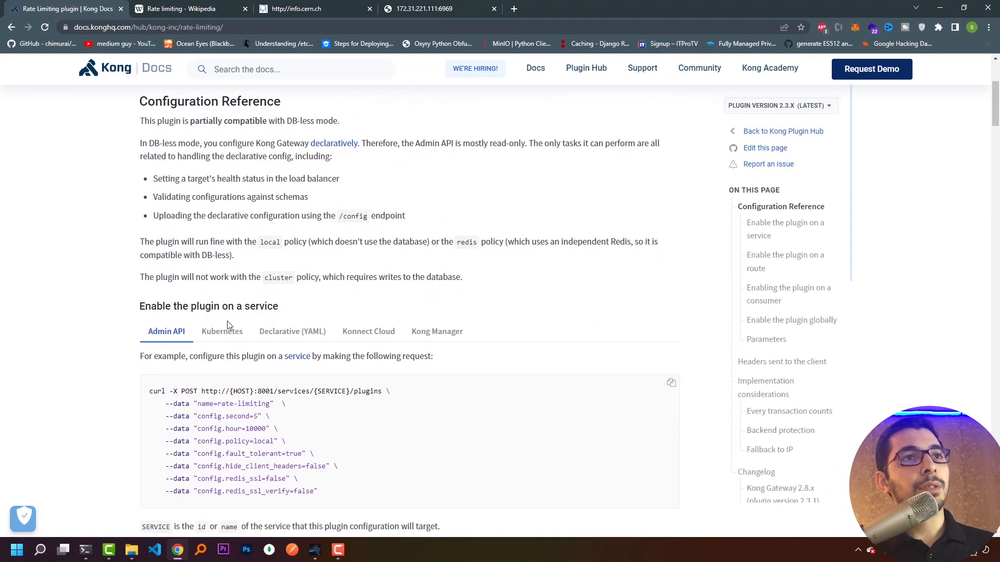
pyautogui.click(292, 331)
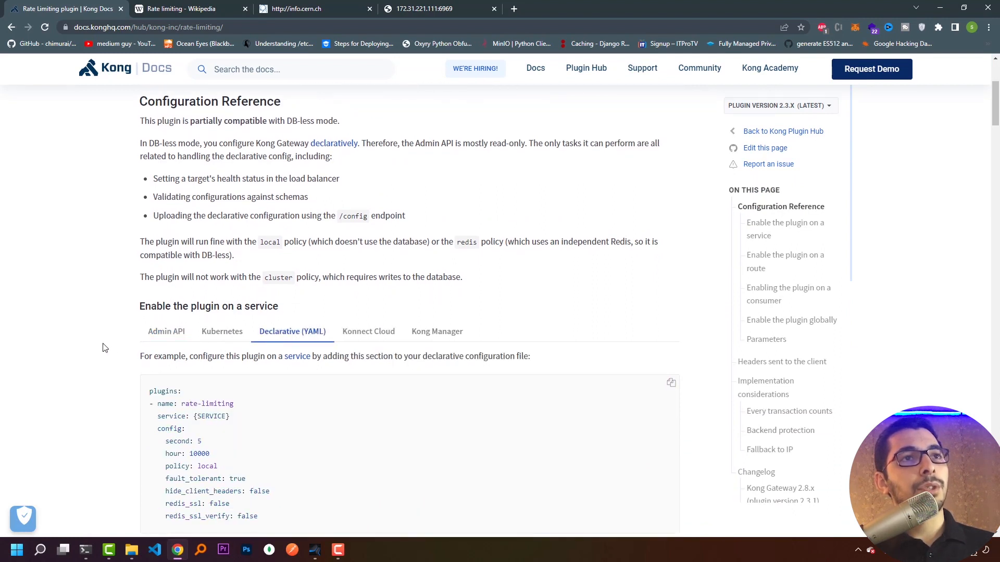
pyautogui.scroll(-3)
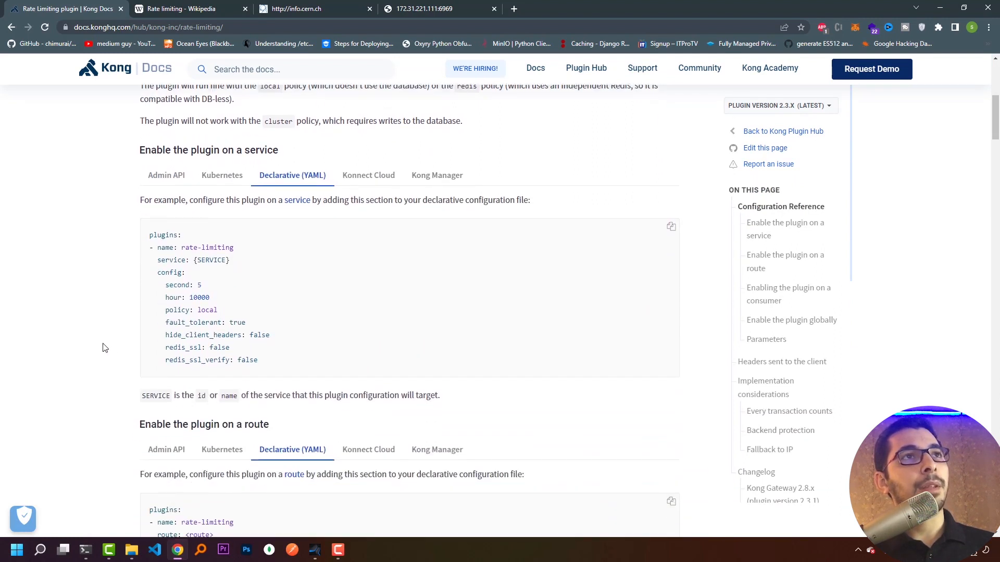
pyautogui.moveTo(113, 324)
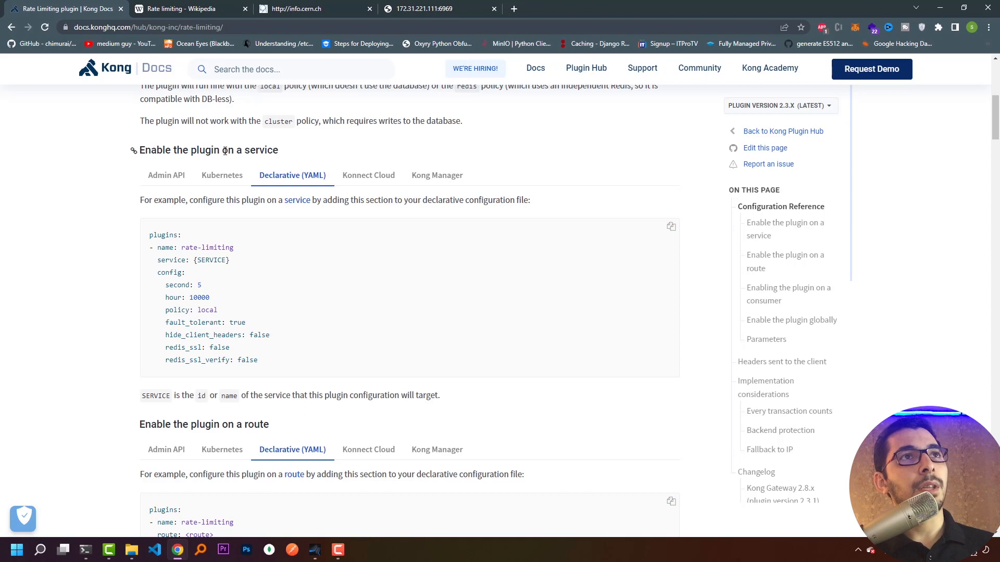
pyautogui.scroll(-3)
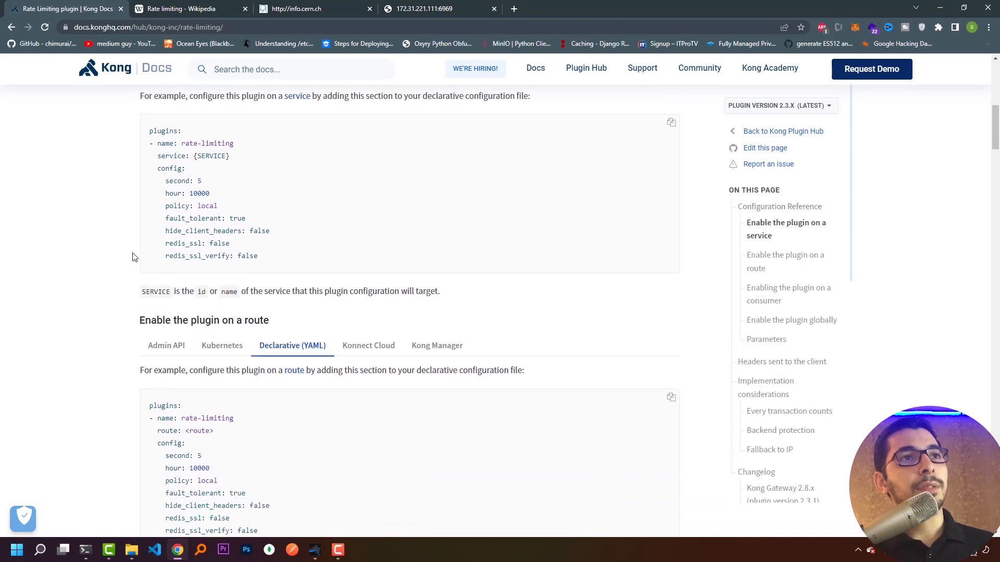
pyautogui.scroll(-3)
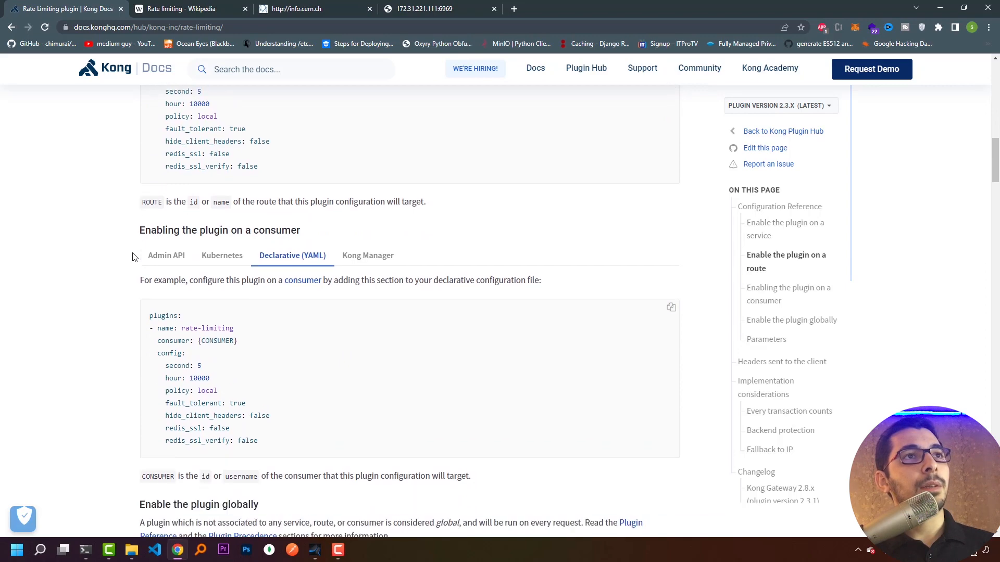
pyautogui.scroll(-3)
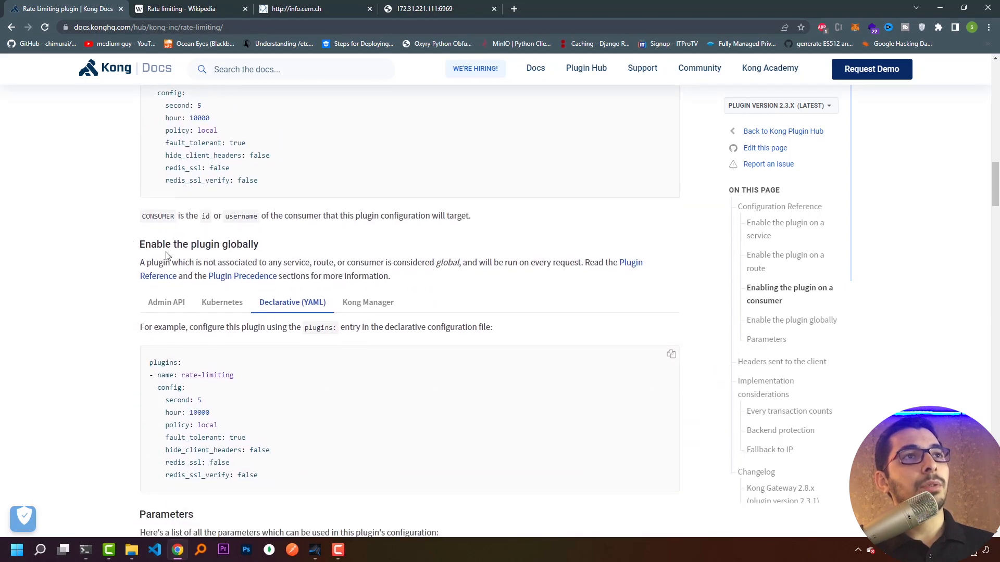
pyautogui.scroll(-3)
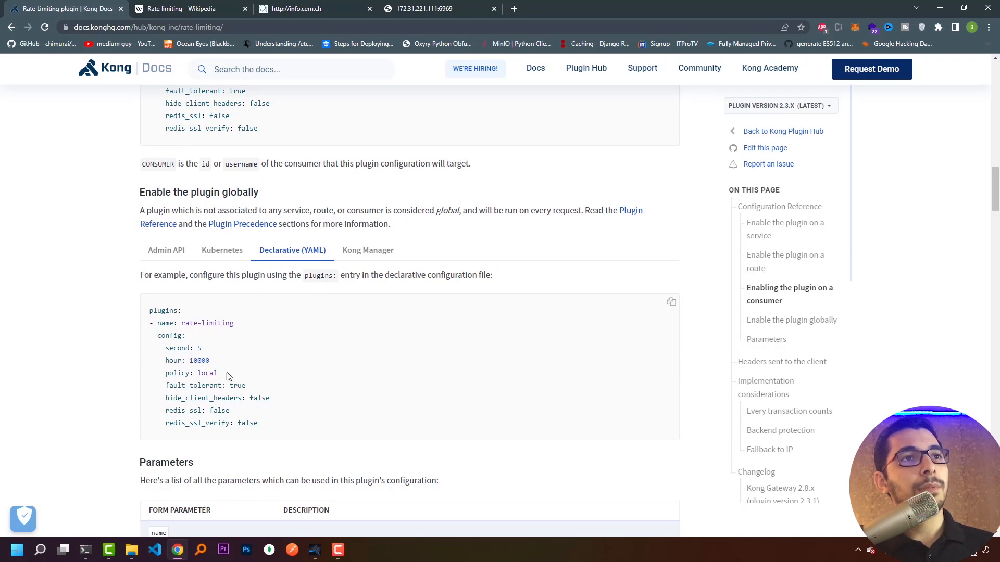
pyautogui.moveTo(274, 432)
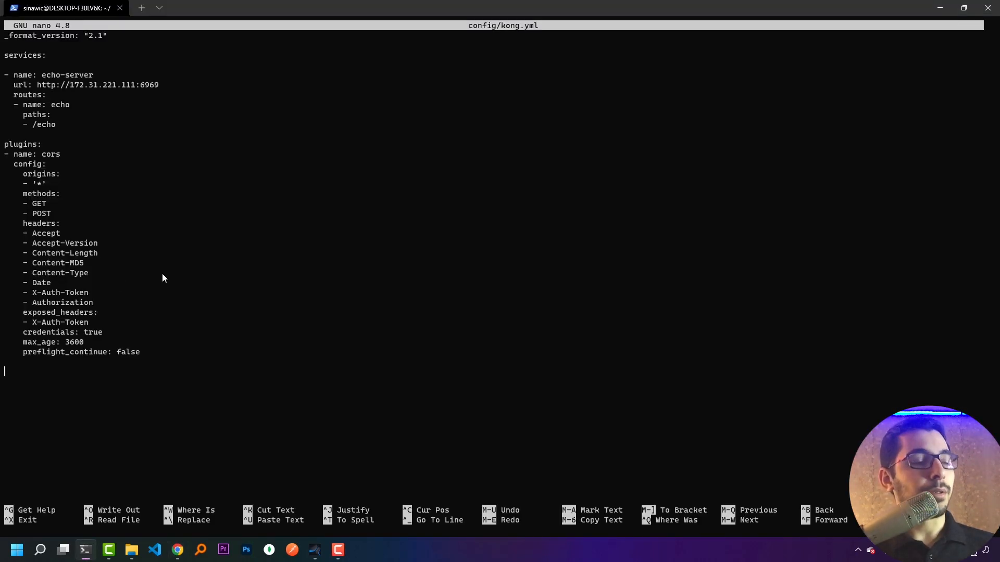
# Close kong.yml unchanged and start the Kong stack with docker-compose up
pyautogui.press('ctrl+x')
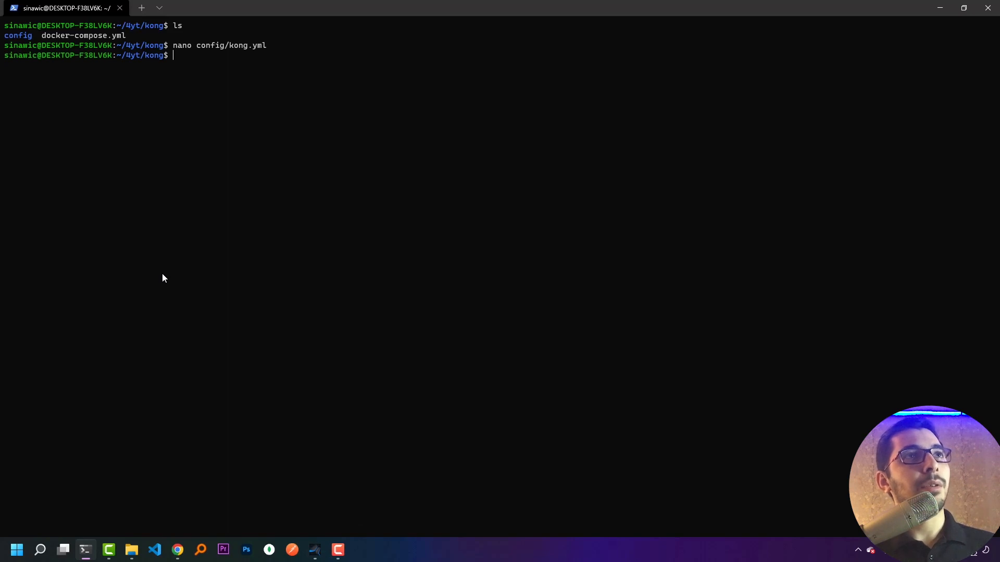
pyautogui.write('do')
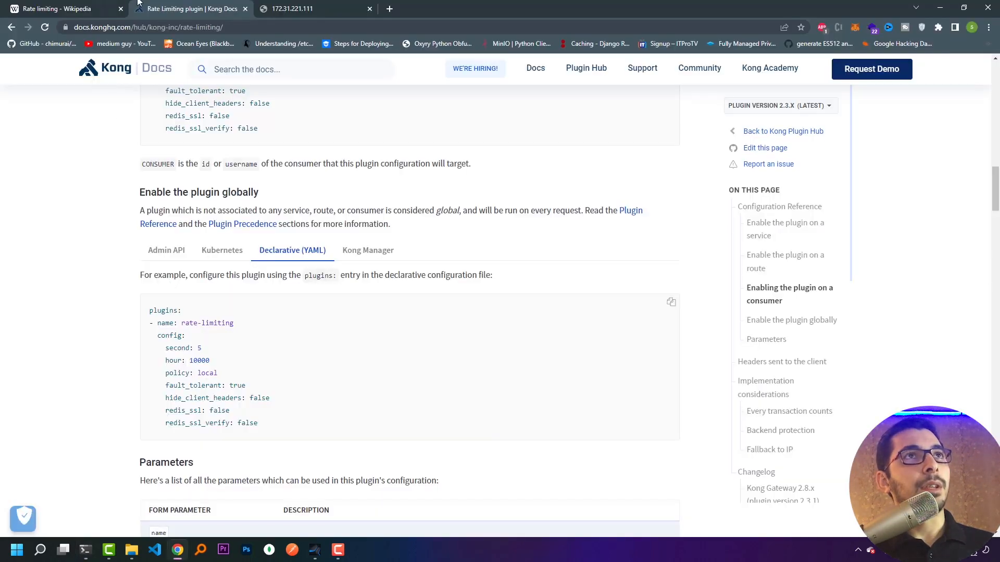
pyautogui.moveTo(300, 8)
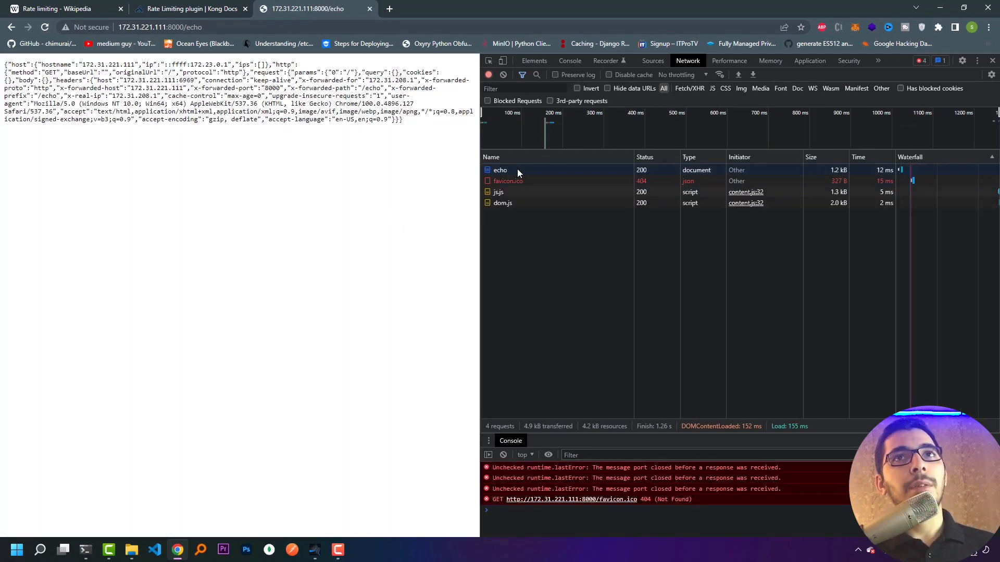
# Inspect the /echo request's Via kong/2.8.0 and X-Kong-Upstream-Latency headers, then return to the docs
pyautogui.click(500, 169)
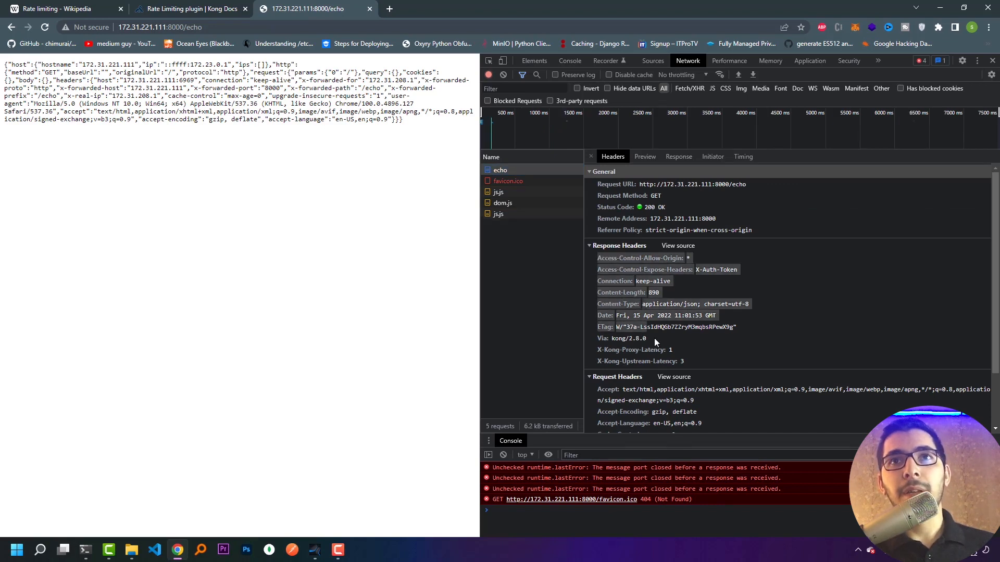
pyautogui.click(641, 361)
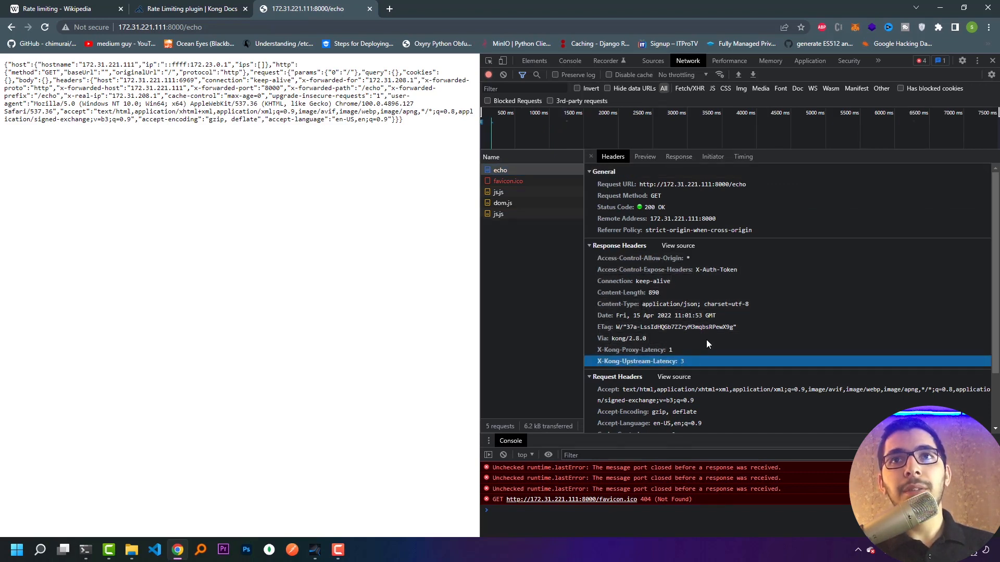
pyautogui.click(637, 337)
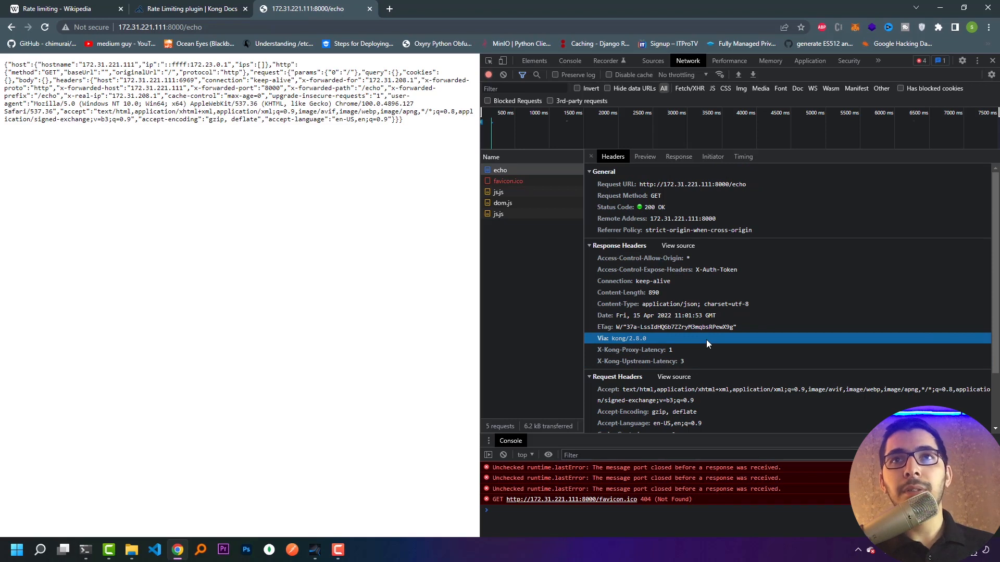
pyautogui.moveTo(657, 291)
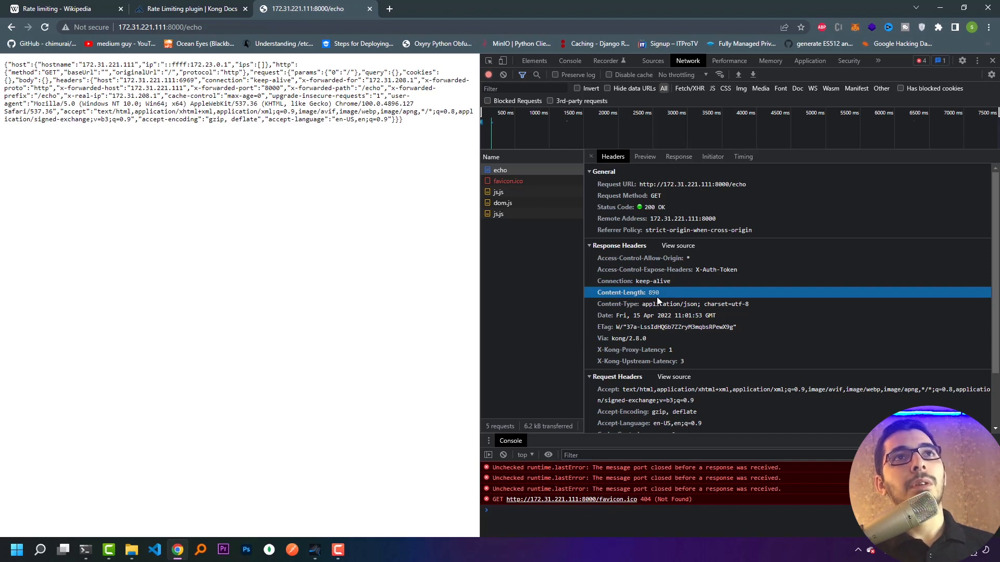
pyautogui.moveTo(226, 166)
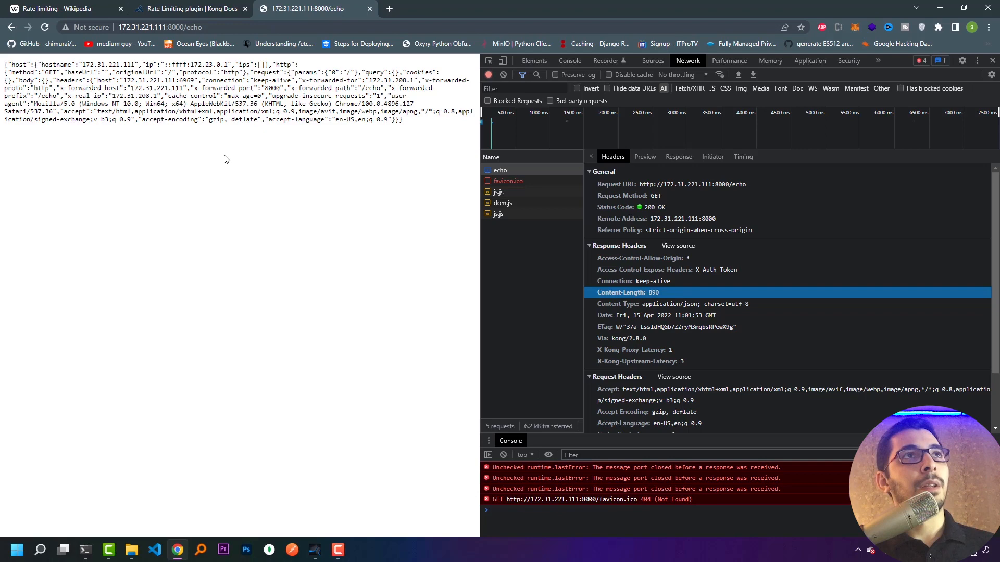
pyautogui.click(190, 8)
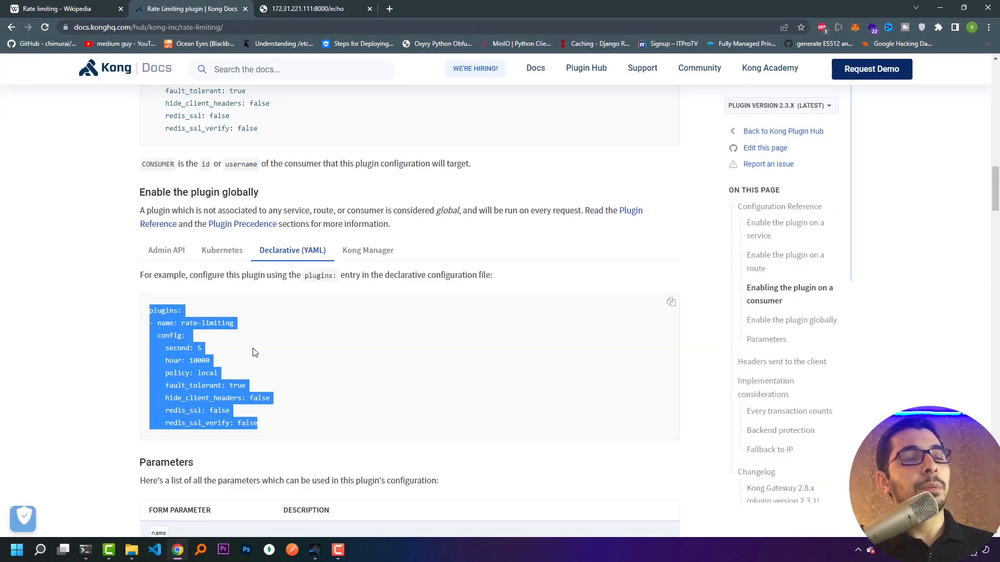
pyautogui.moveTo(257, 374)
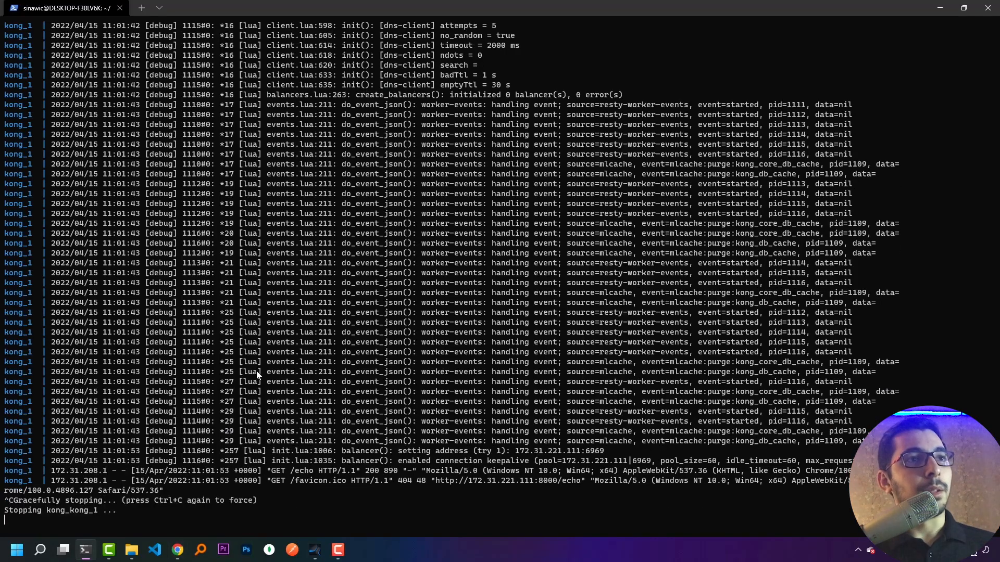
# Add a rate-limiting plugin block to config/kong.yml, save it, and restart with docker-compose up
pyautogui.write('nano config/kong.yml')
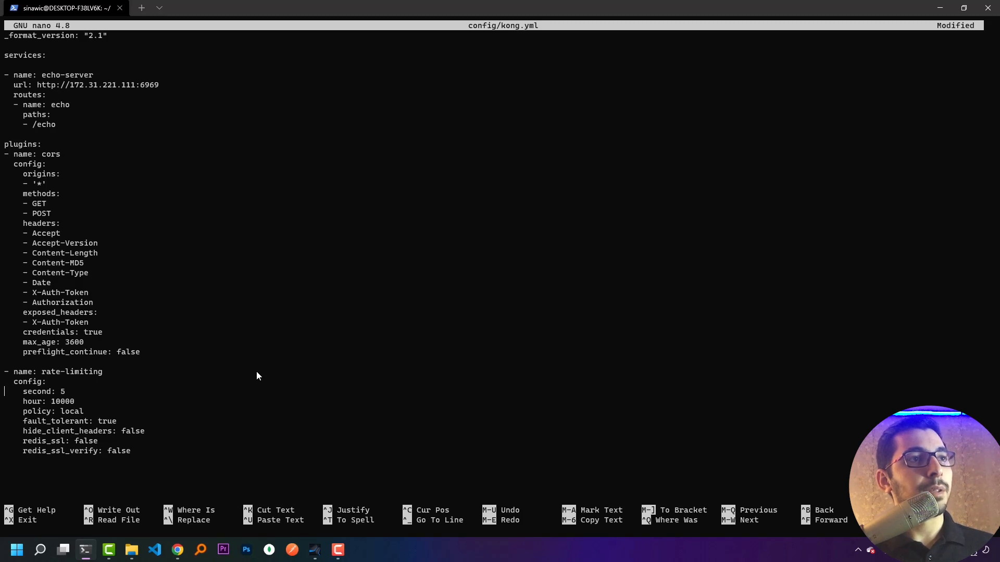
pyautogui.write('#')
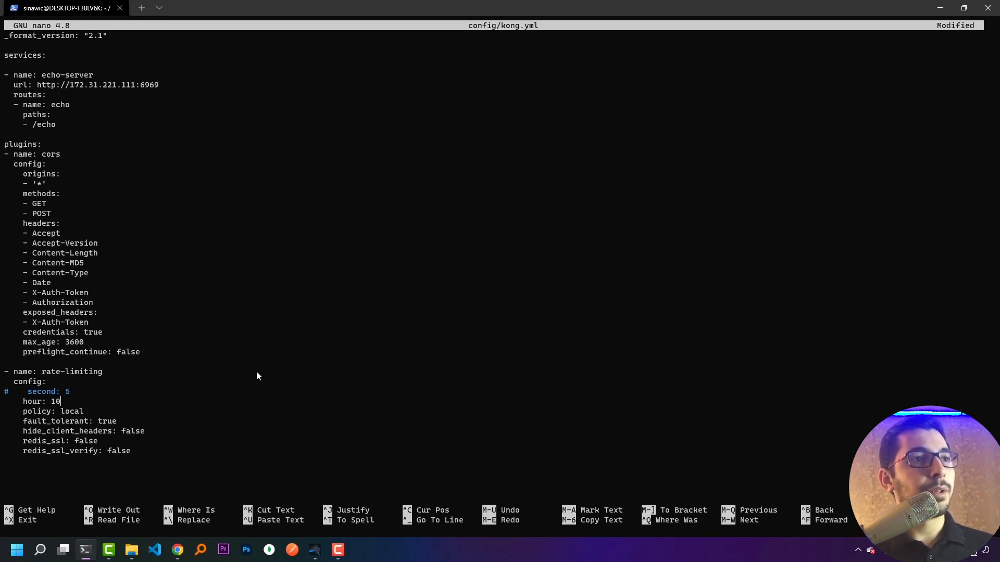
pyautogui.press('ctrl+o')
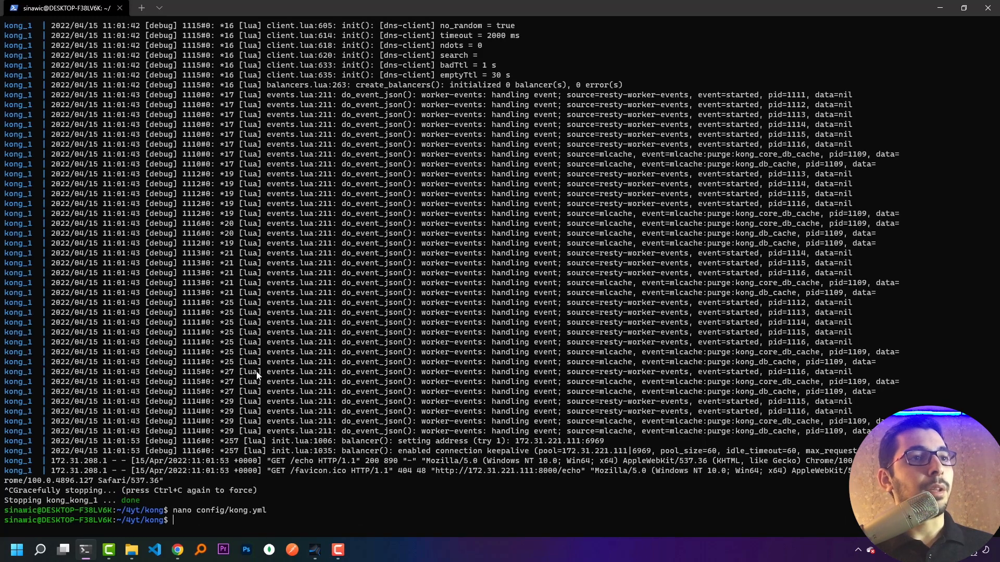
pyautogui.write('docker-compose up')
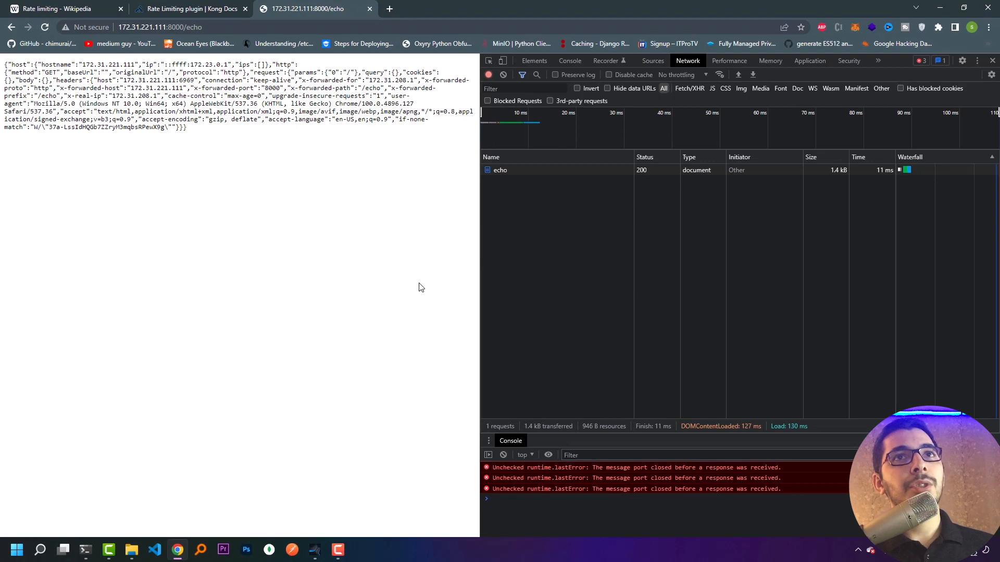
# Read the echo request's RateLimit headers across reloads, remaining dropping from 9 to 7
pyautogui.click(499, 170)
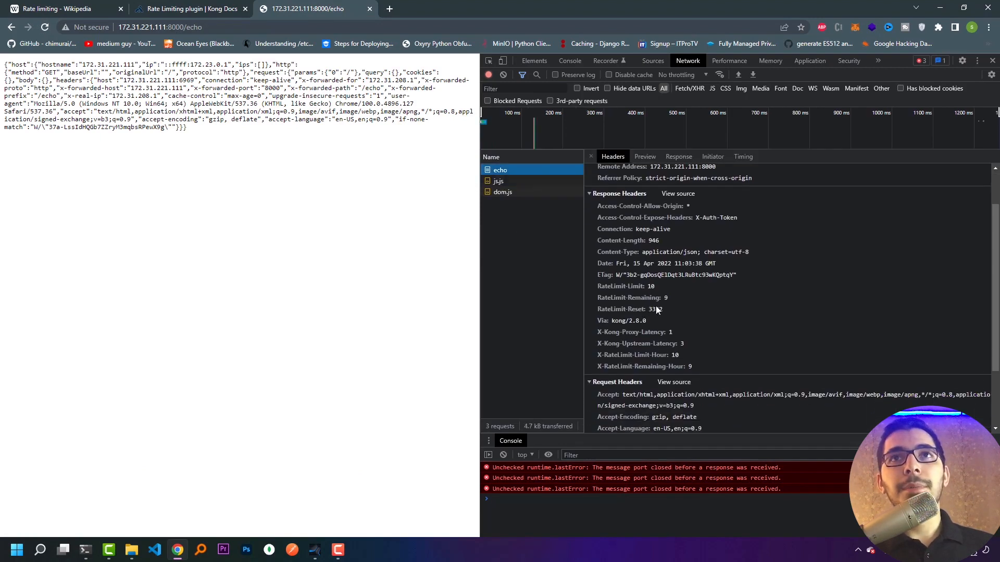
pyautogui.moveTo(592, 283)
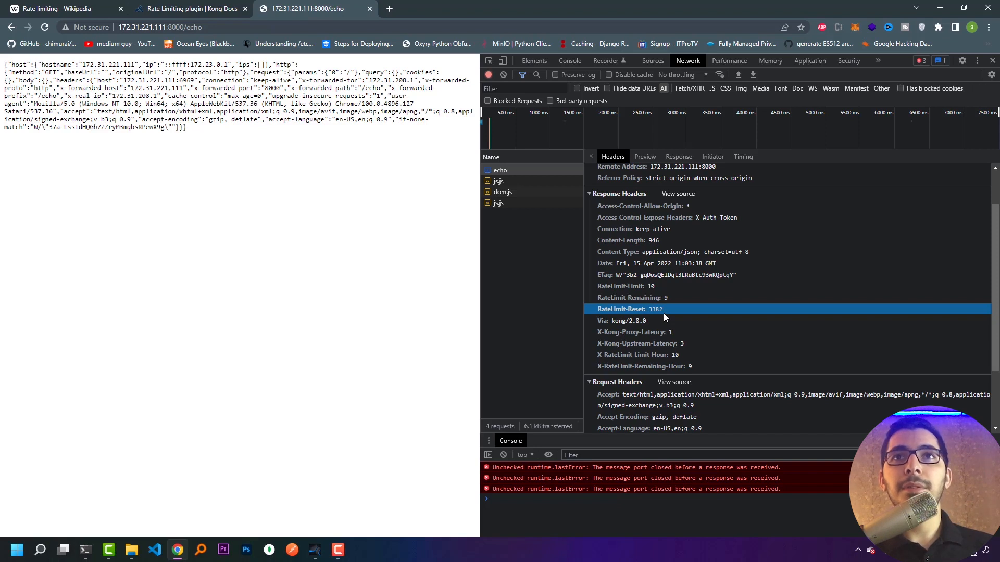
pyautogui.moveTo(669, 313)
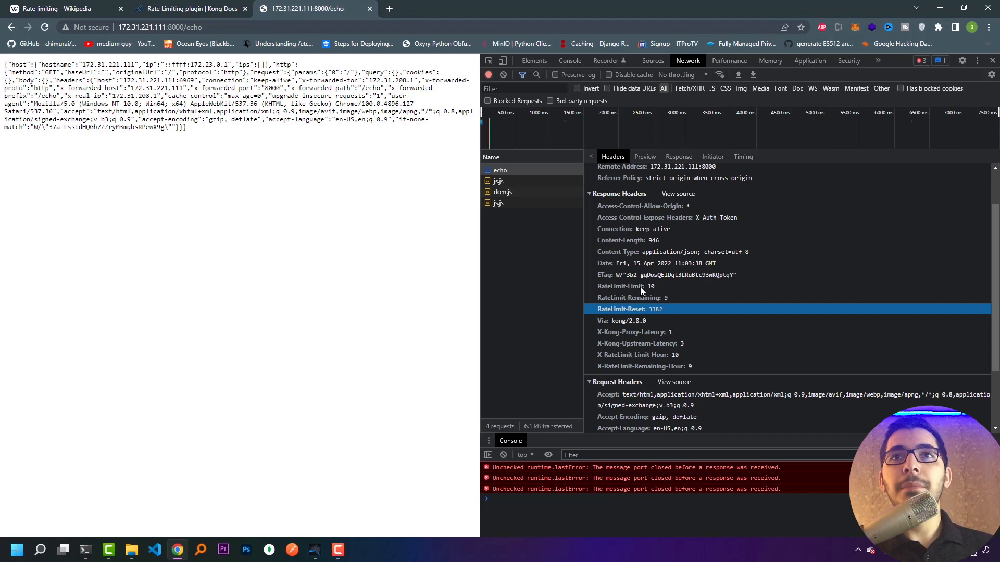
pyautogui.moveTo(646, 292)
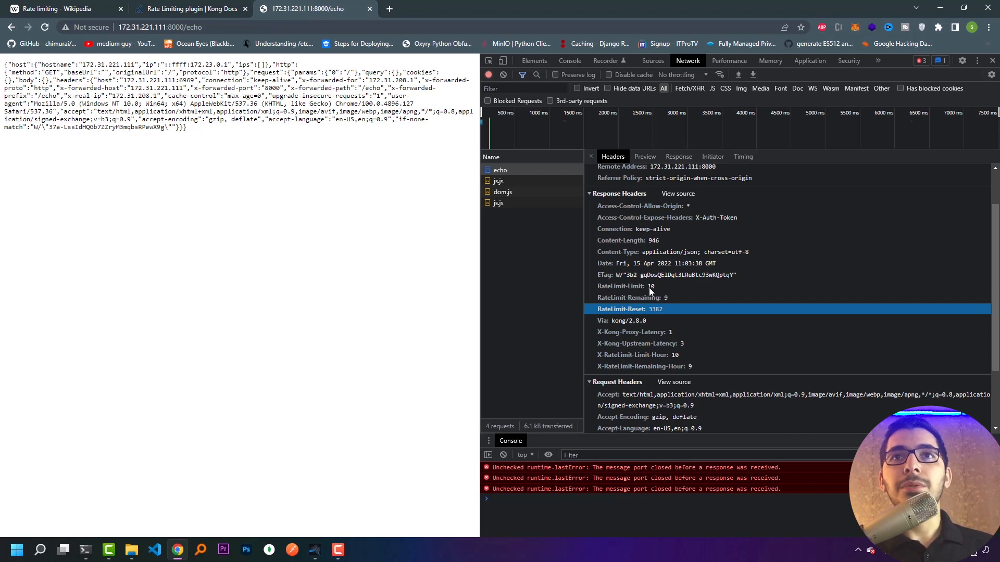
pyautogui.moveTo(519, 328)
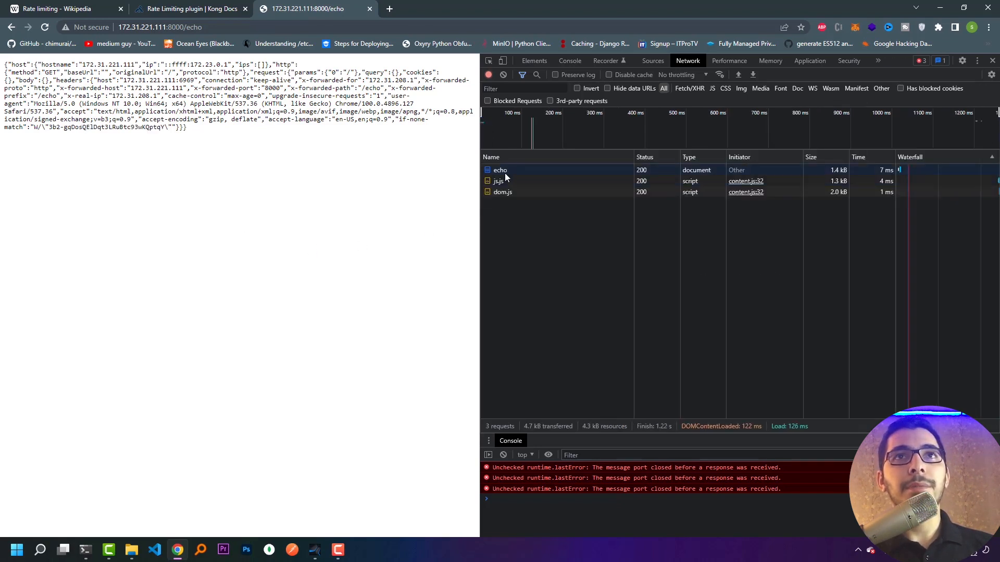
pyautogui.click(500, 170)
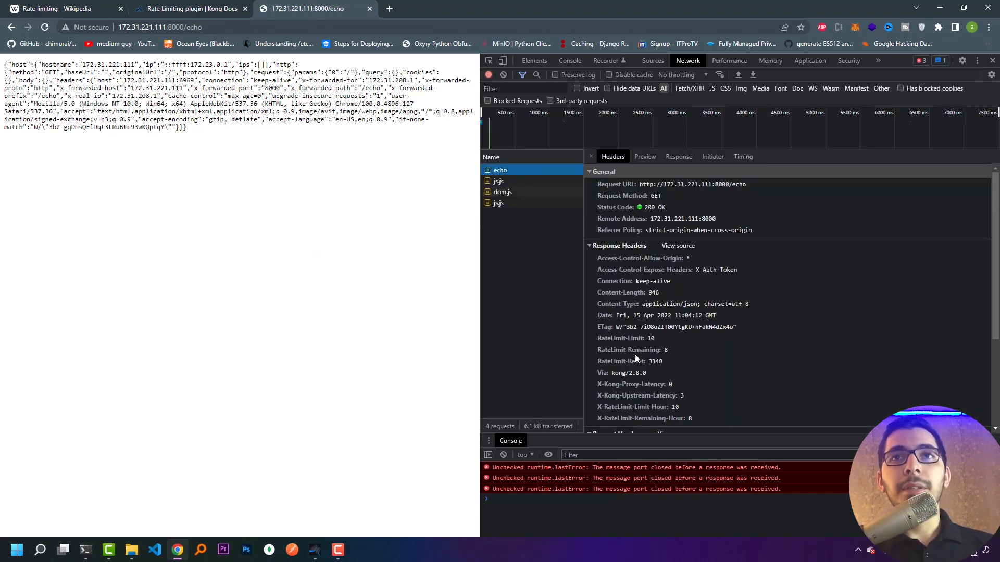
pyautogui.moveTo(674, 361)
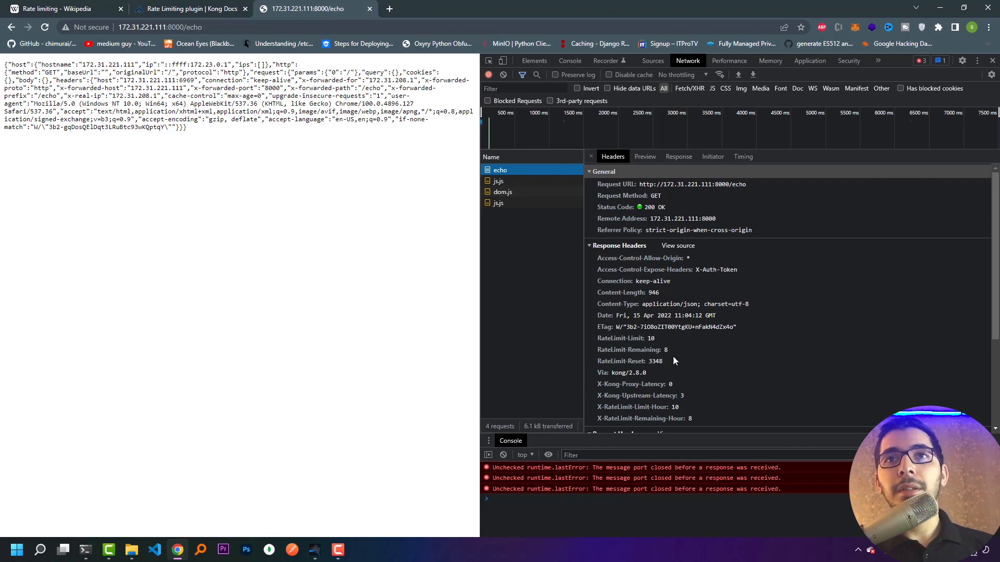
pyautogui.moveTo(534, 331)
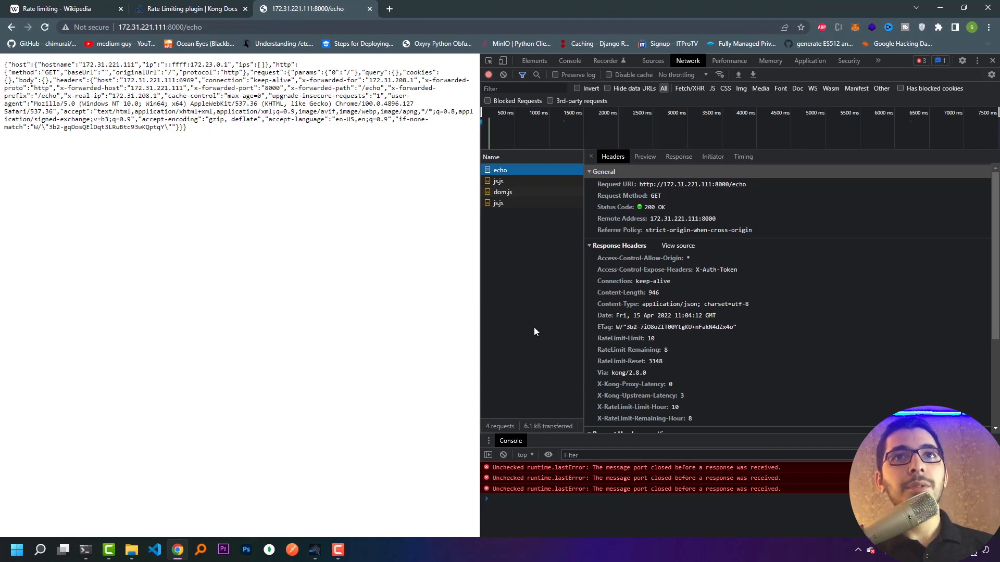
pyautogui.click(44, 27)
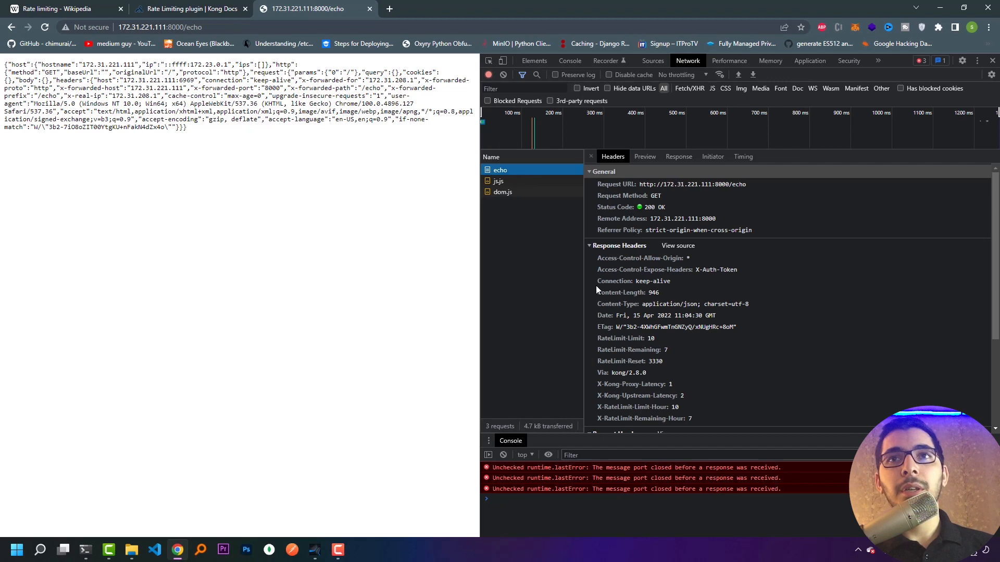
pyautogui.moveTo(664, 358)
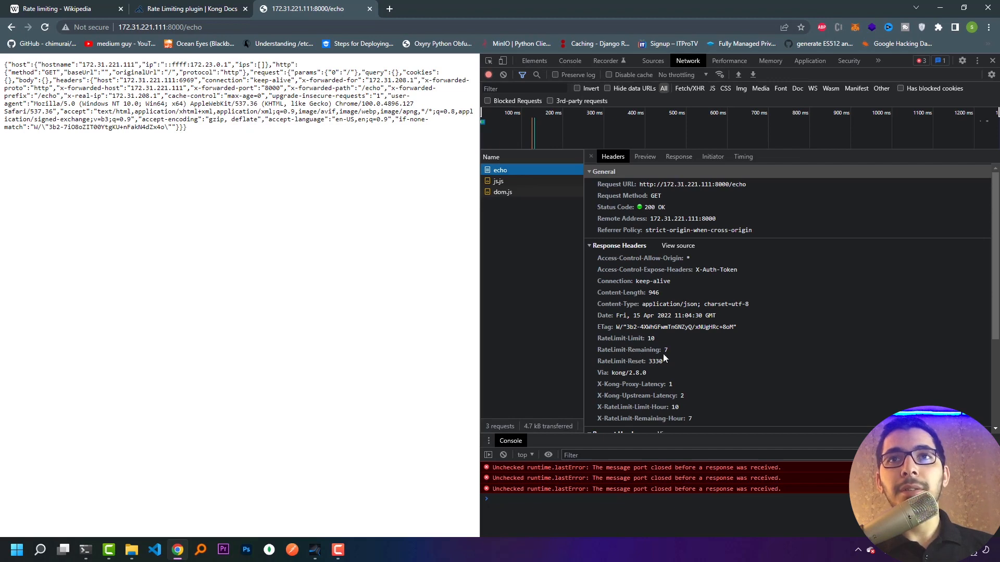
pyautogui.moveTo(612, 369)
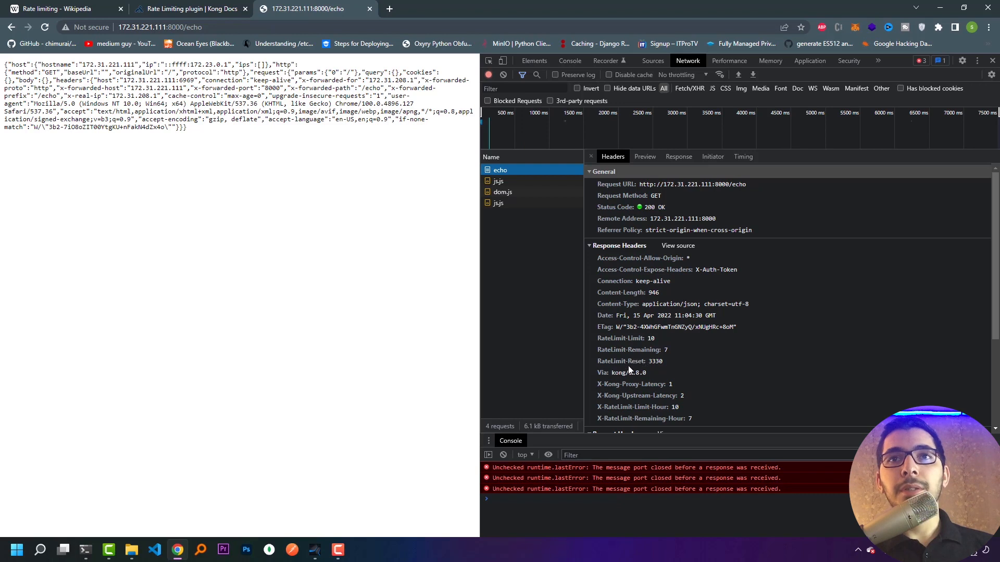
pyautogui.moveTo(636, 368)
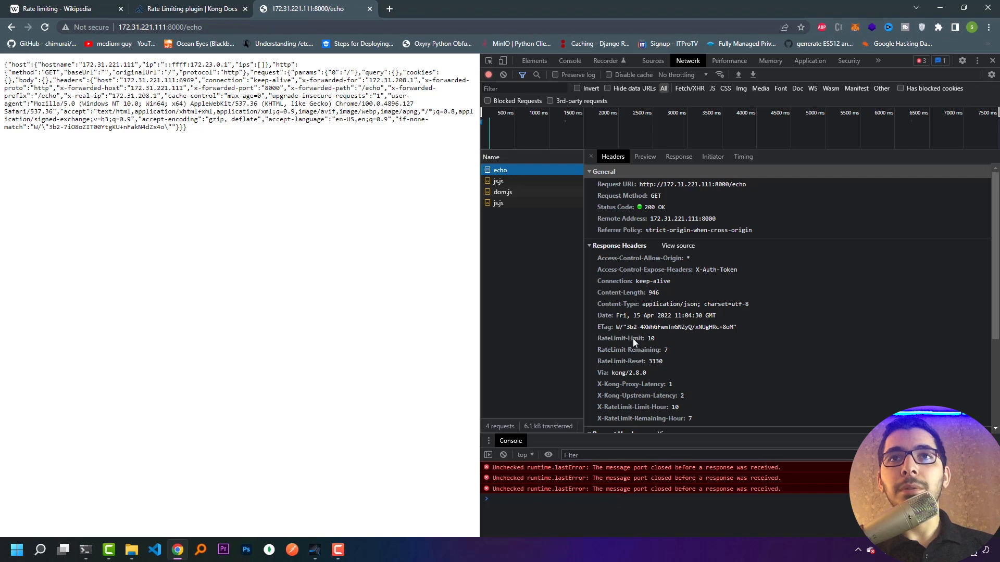
pyautogui.moveTo(644, 345)
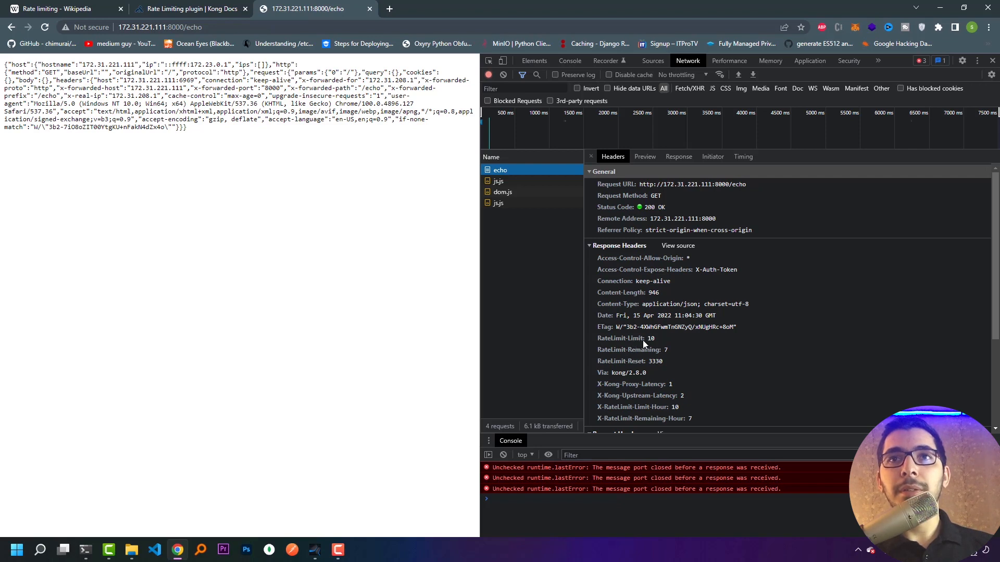
pyautogui.click(45, 27)
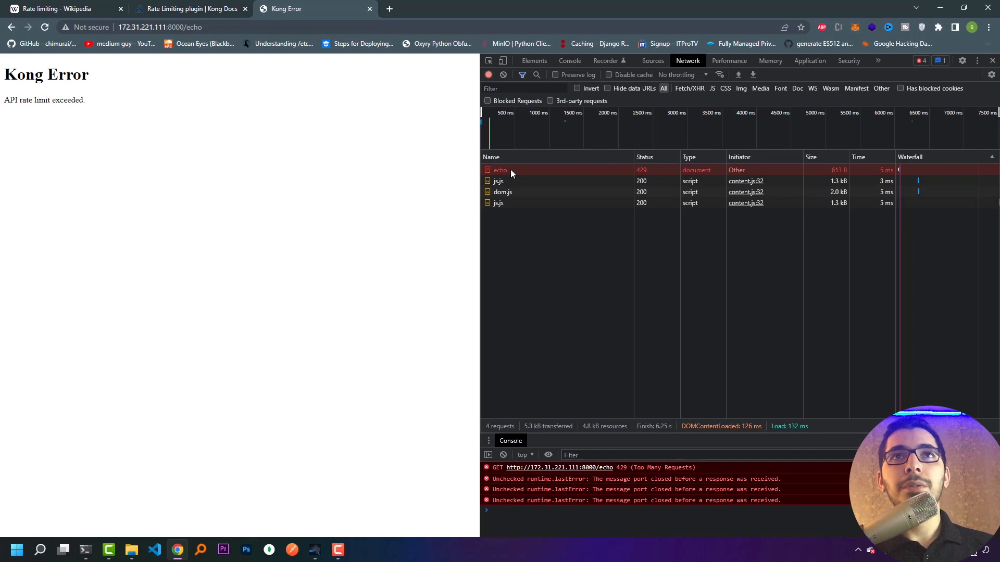
pyautogui.moveTo(646, 175)
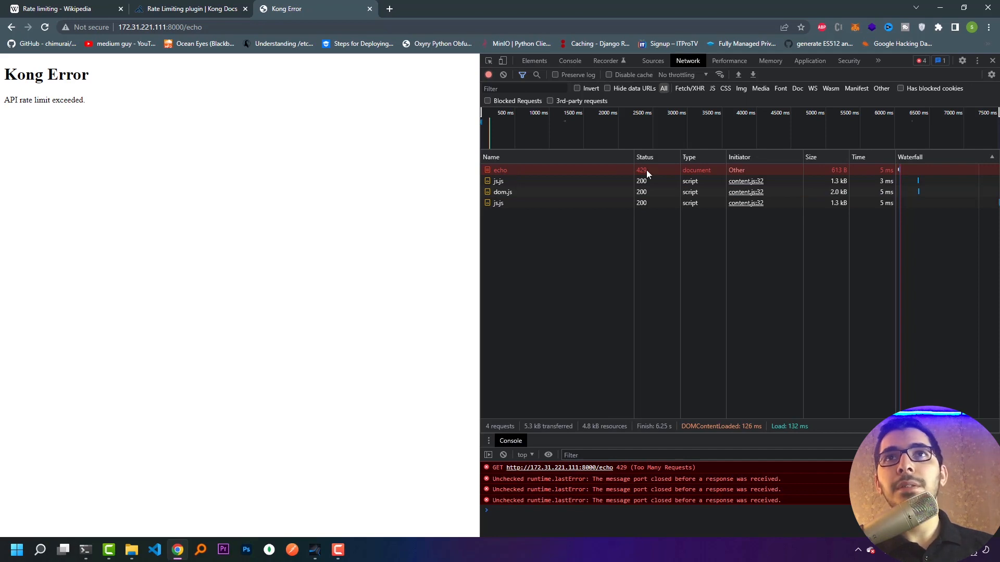
pyautogui.moveTo(640, 170)
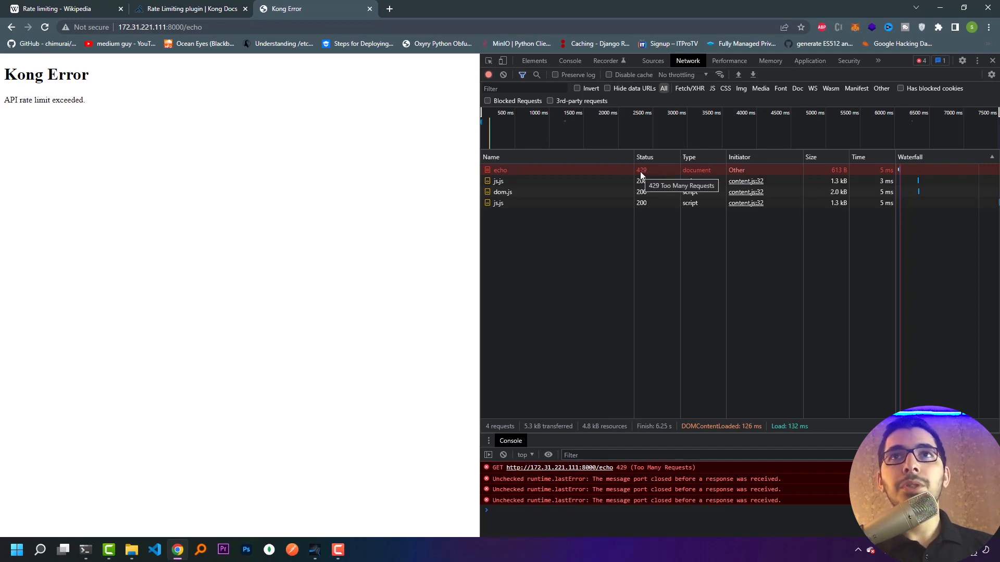
pyautogui.moveTo(611, 178)
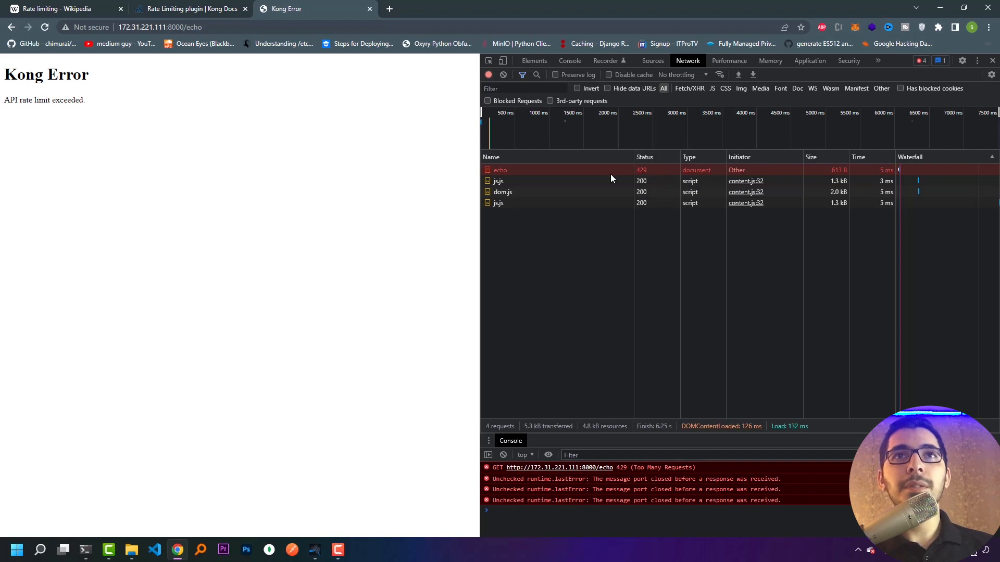
# Inspect the rejected echo request showing 429 with RateLimit-Remaining 0 and Retry-After 3297
pyautogui.click(500, 170)
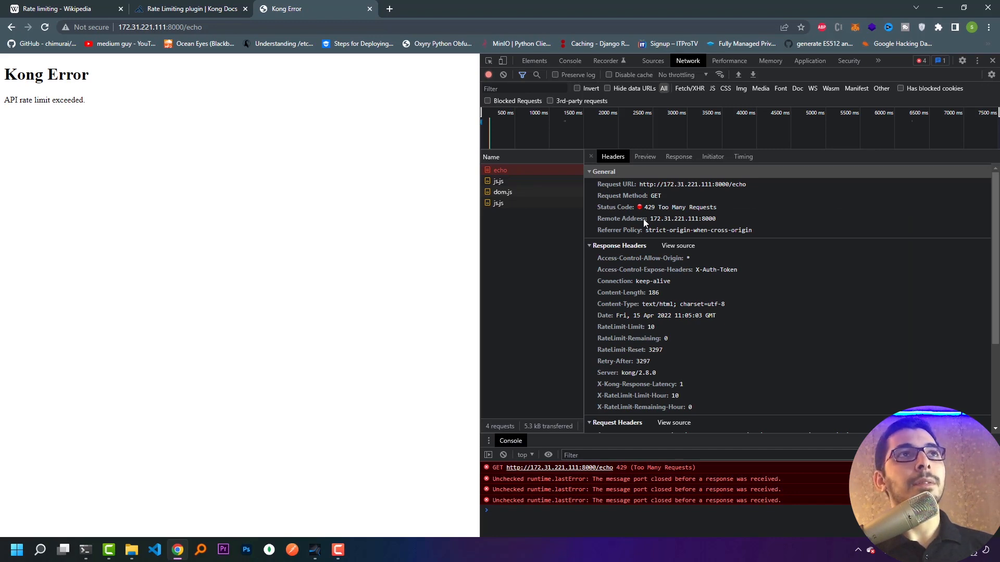
pyautogui.moveTo(642, 248)
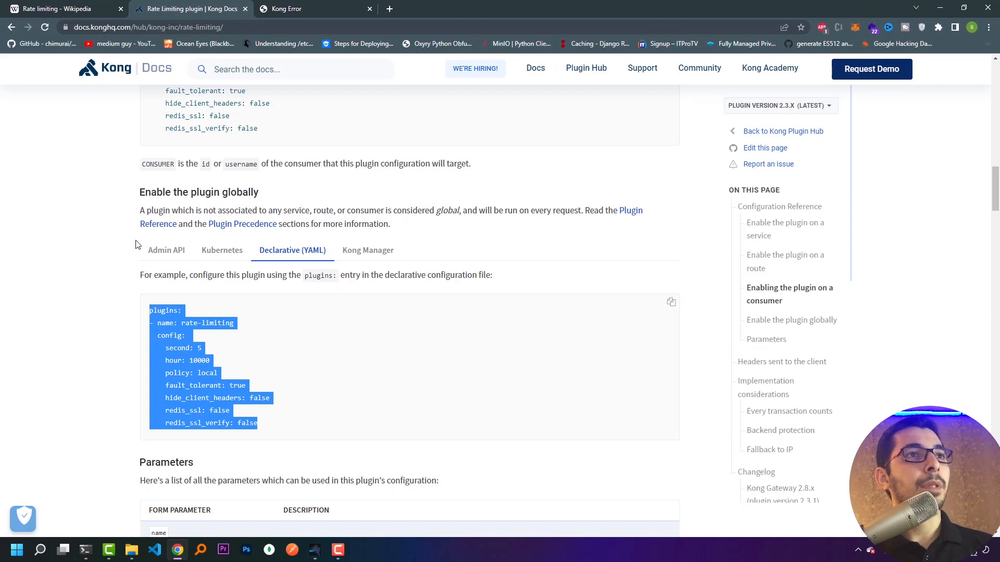
# Scroll to the config.limit_by parameter and highlight its ip fallback value
pyautogui.scroll(-3)
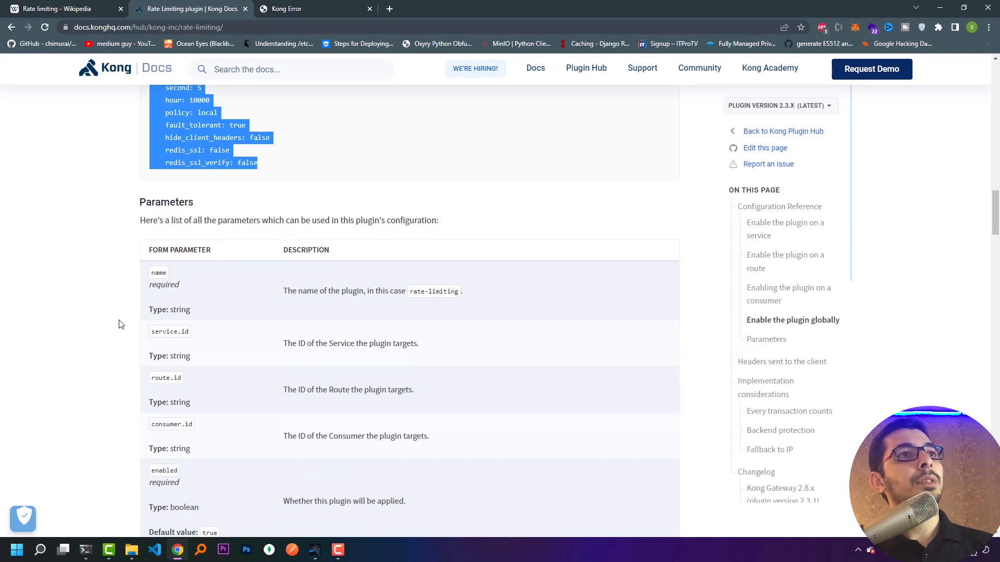
pyautogui.scroll(-3)
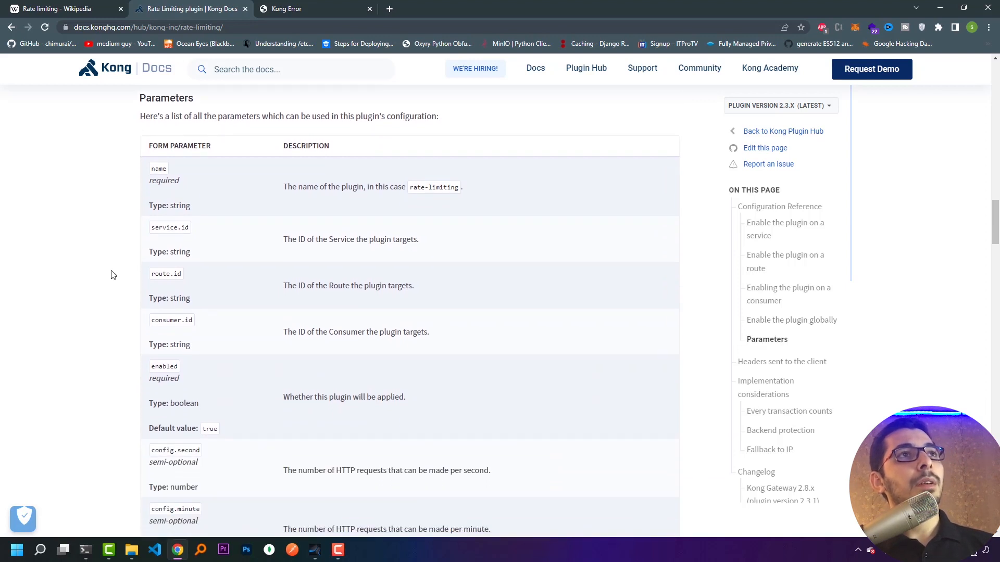
pyautogui.moveTo(110, 291)
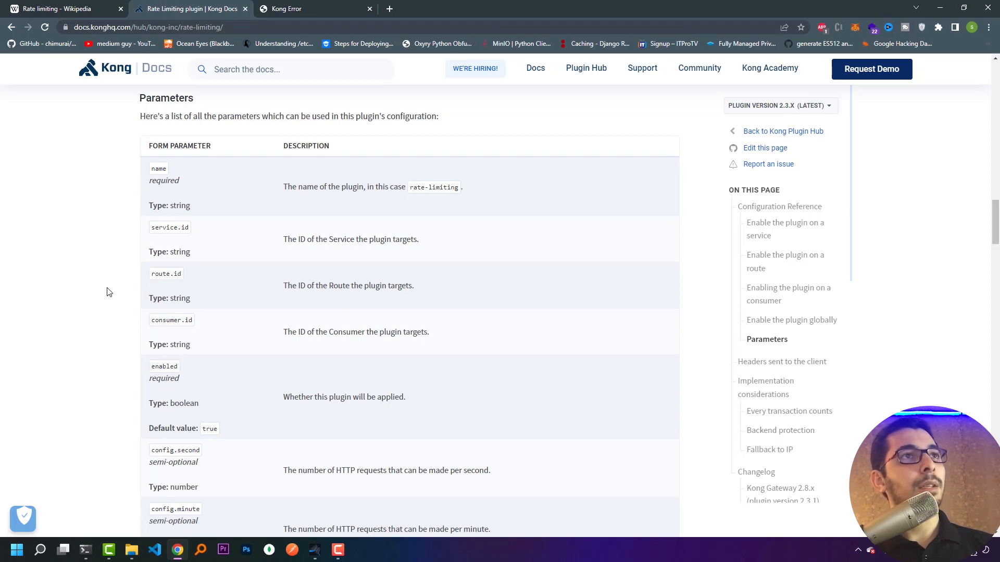
pyautogui.scroll(-3)
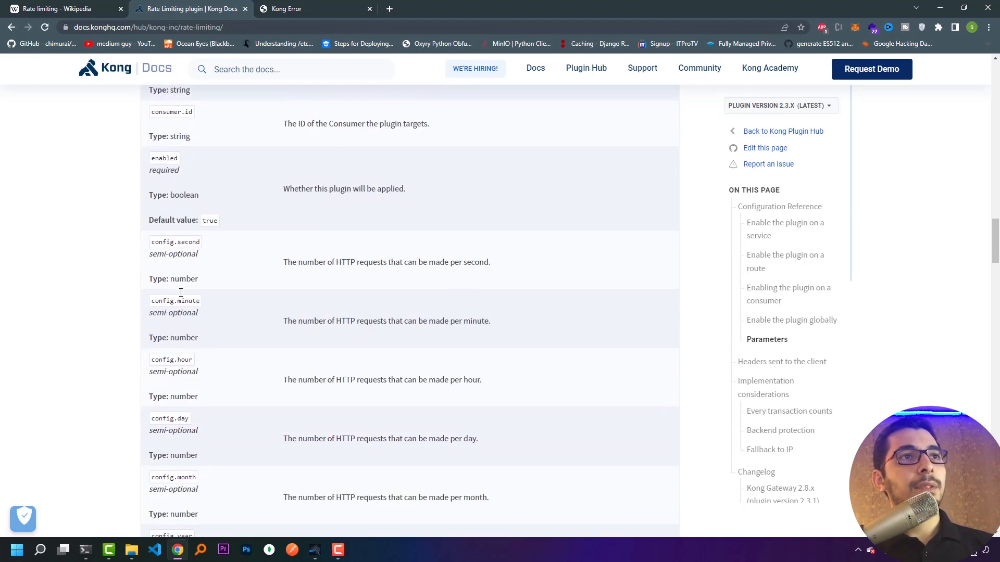
pyautogui.scroll(-3)
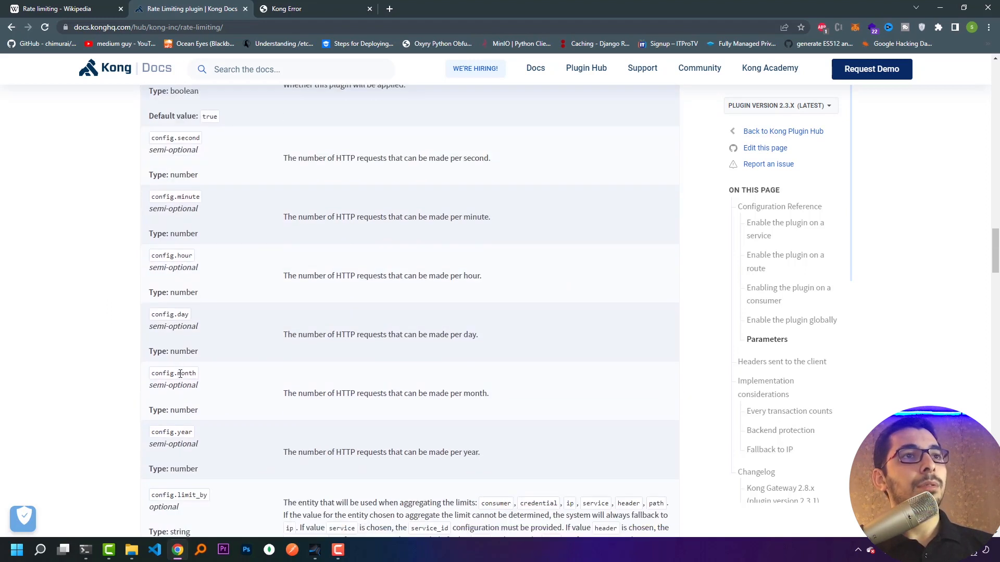
pyautogui.moveTo(252, 183)
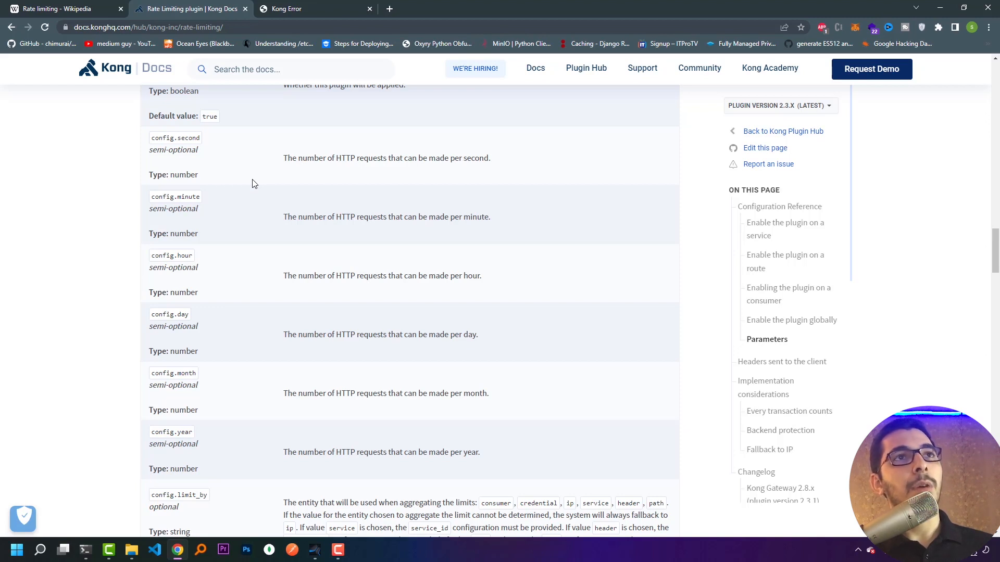
pyautogui.moveTo(207, 146)
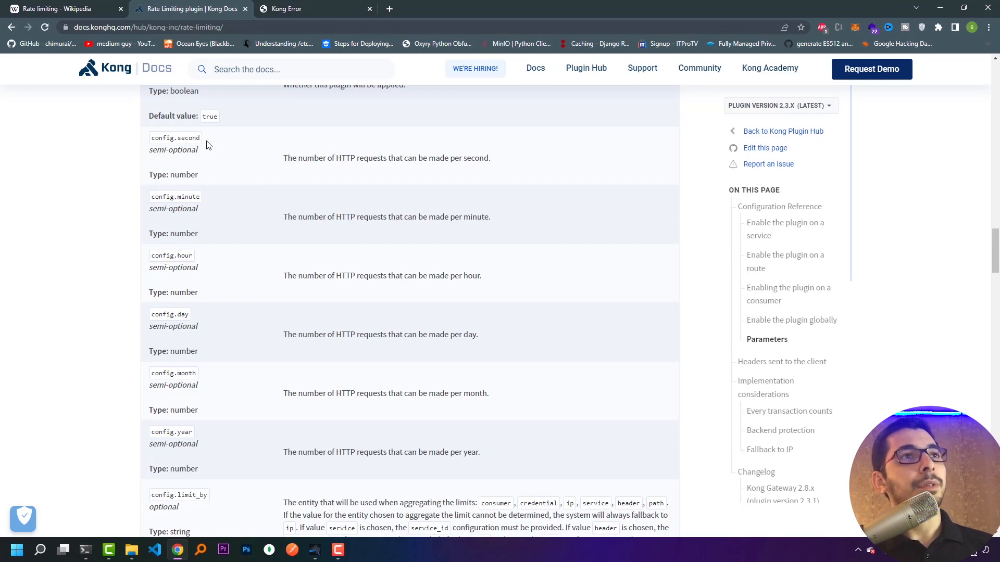
pyautogui.scroll(-3)
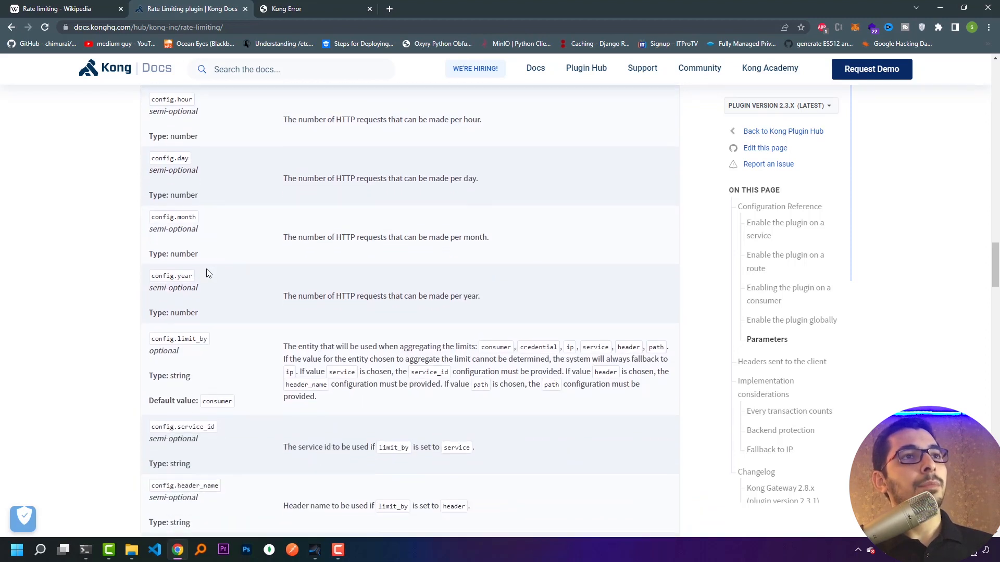
pyautogui.scroll(-3)
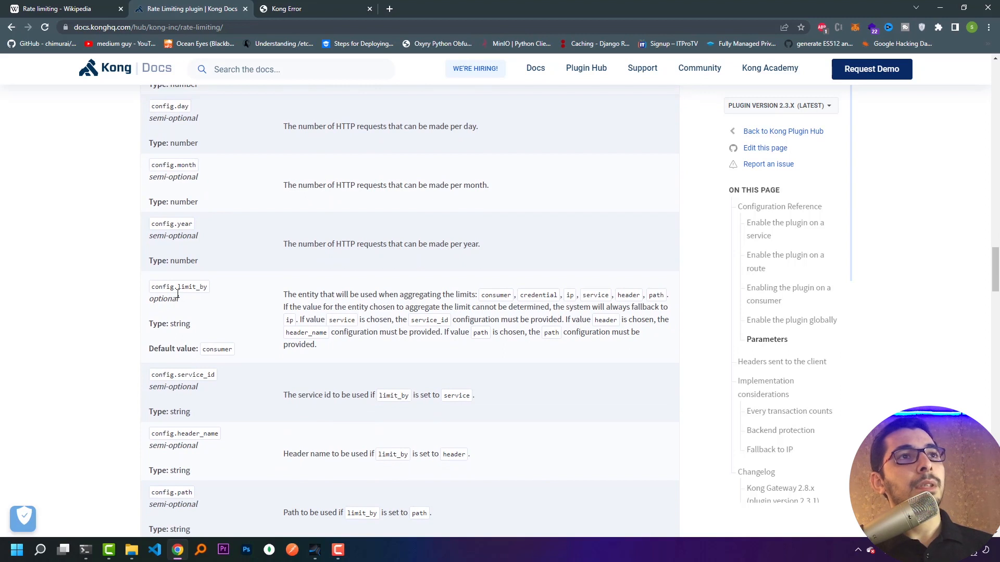
pyautogui.moveTo(216, 289)
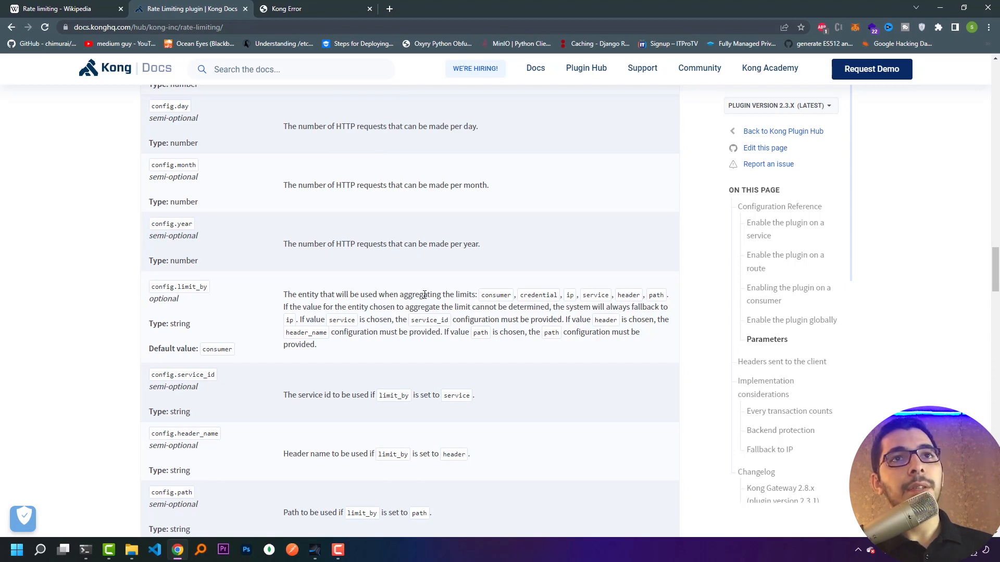
pyautogui.moveTo(496, 296)
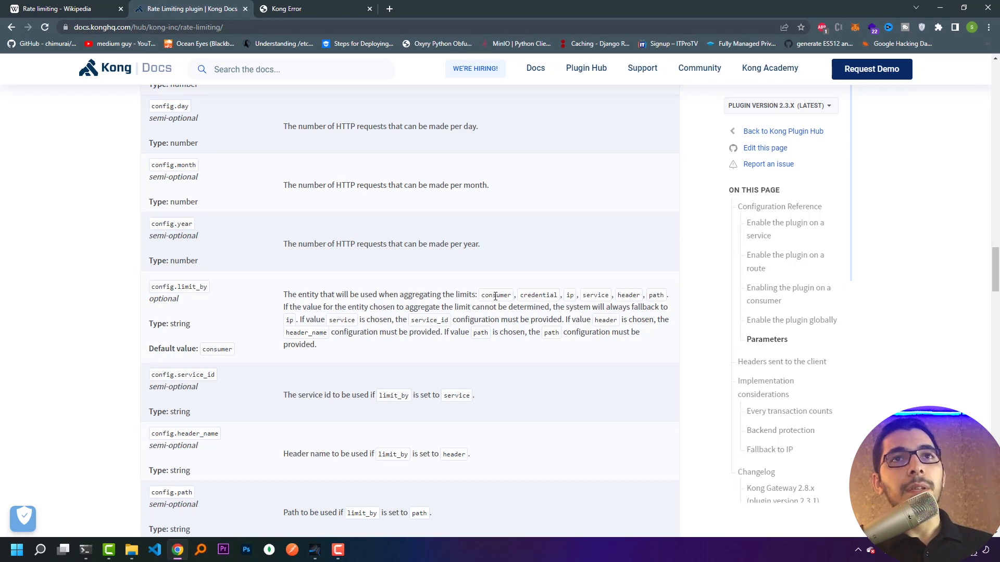
pyautogui.moveTo(569, 299)
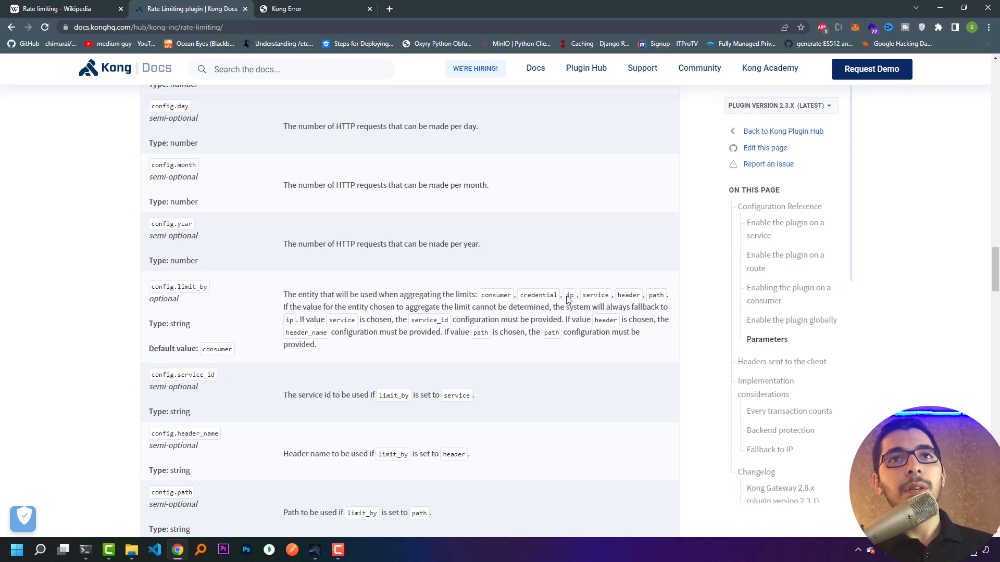
pyautogui.moveTo(629, 294)
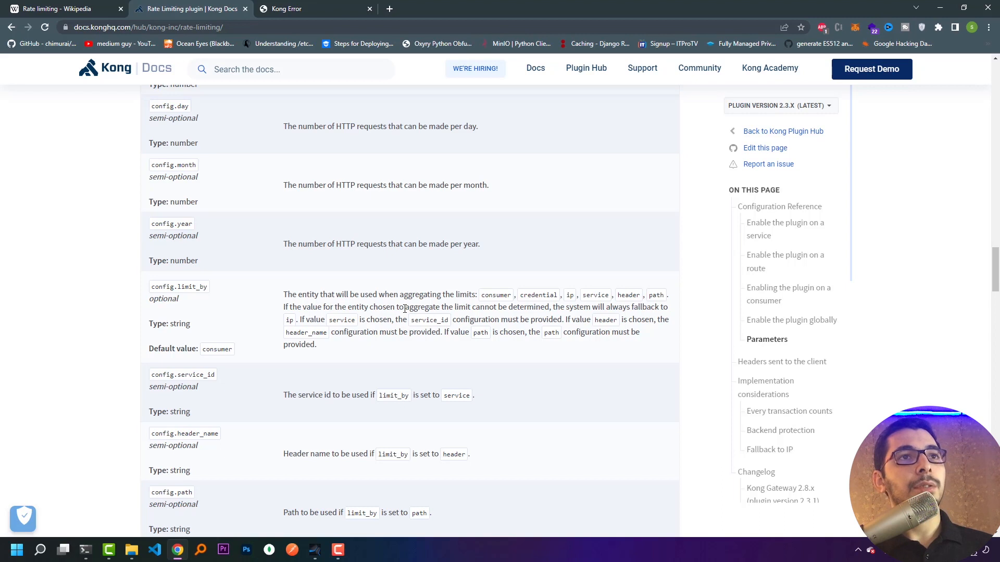
pyautogui.moveTo(288, 320)
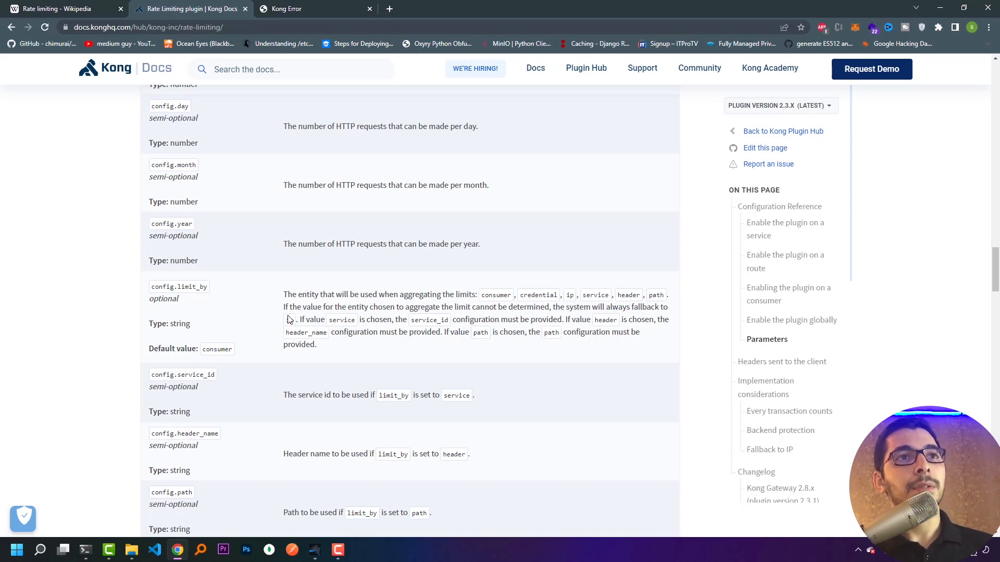
pyautogui.doubleClick(289, 319)
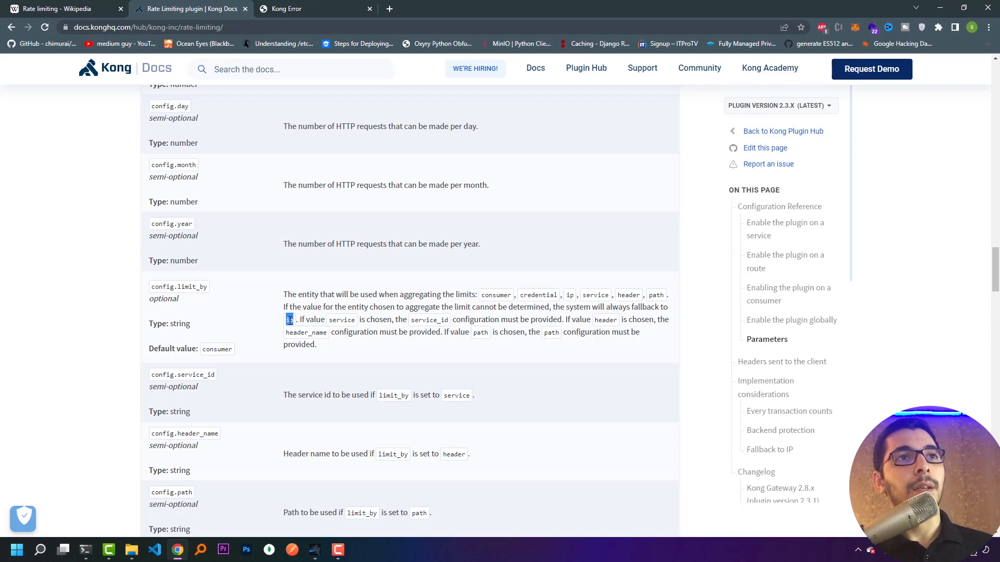
# Scroll to the config.policy parameter describing local, cluster and redis storage
pyautogui.scroll(-3)
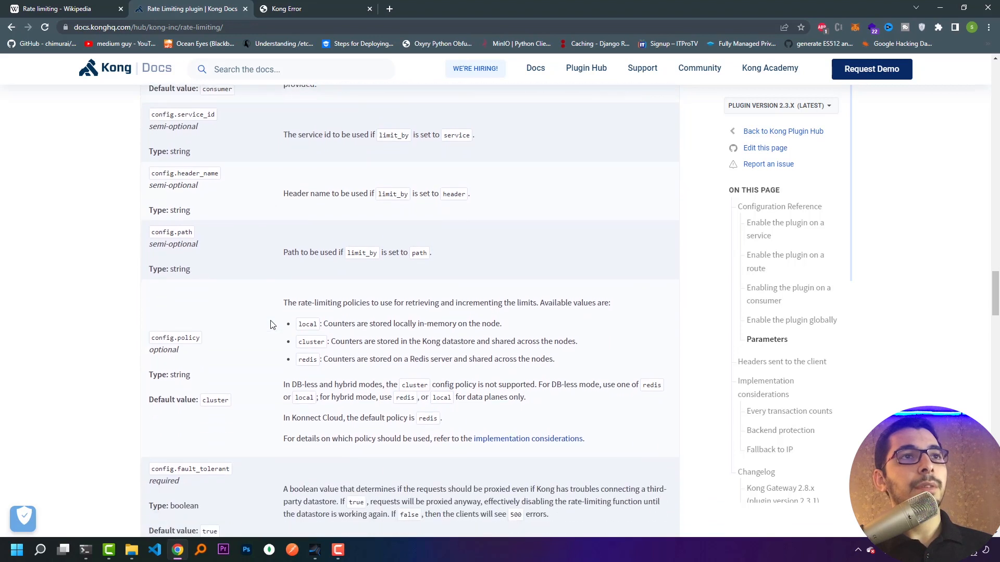
pyautogui.moveTo(249, 378)
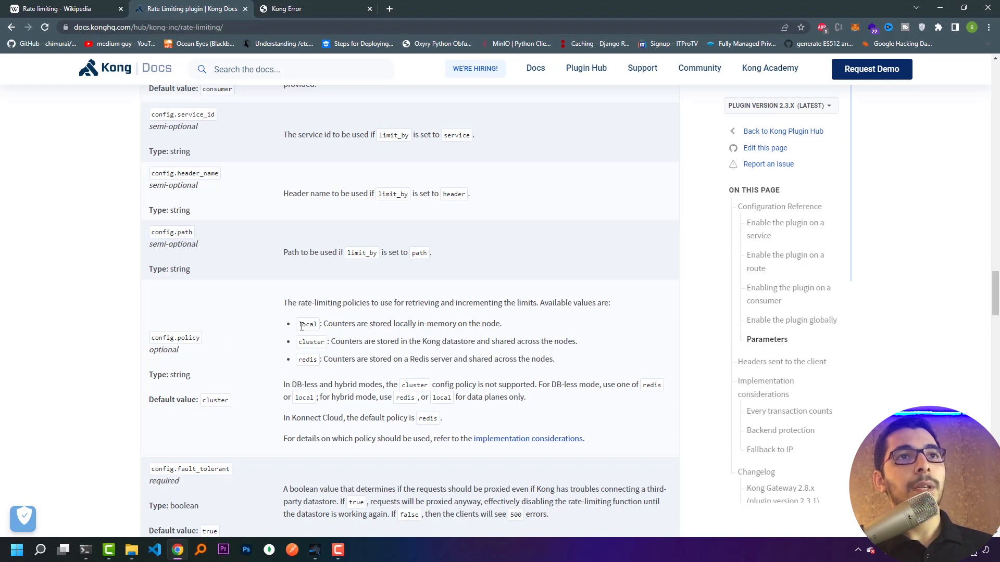
pyautogui.moveTo(331, 313)
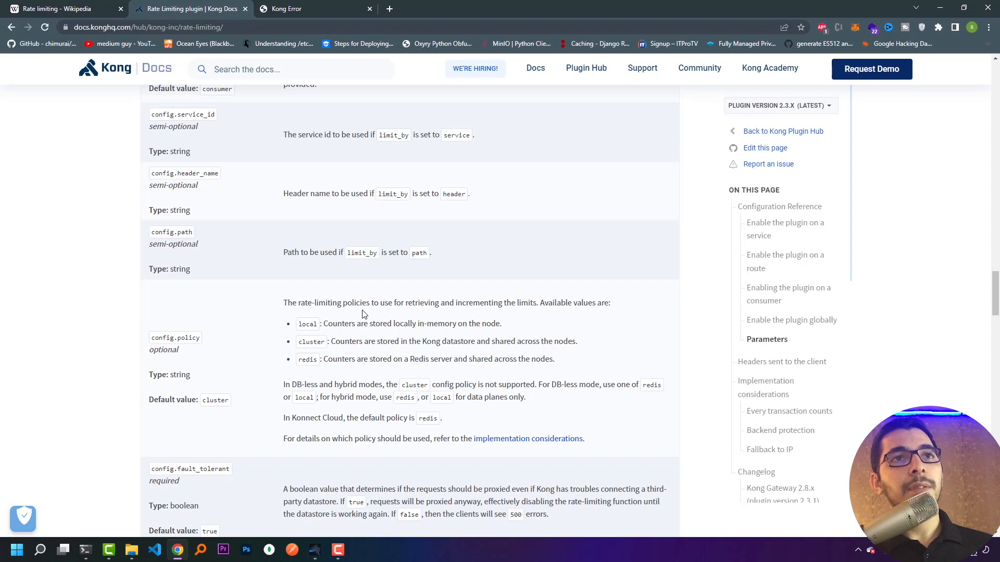
pyautogui.moveTo(466, 313)
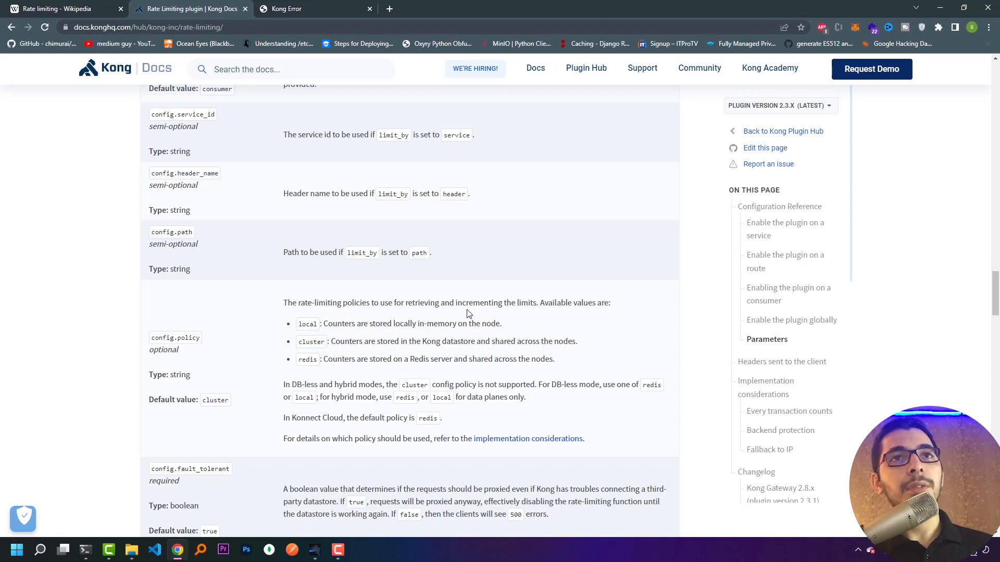
pyautogui.moveTo(555, 313)
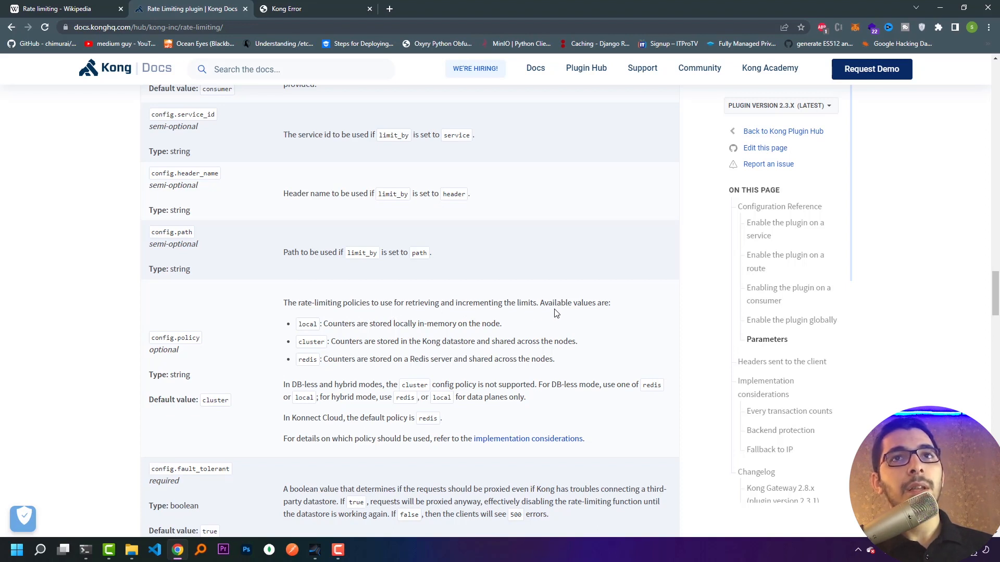
pyautogui.moveTo(317, 335)
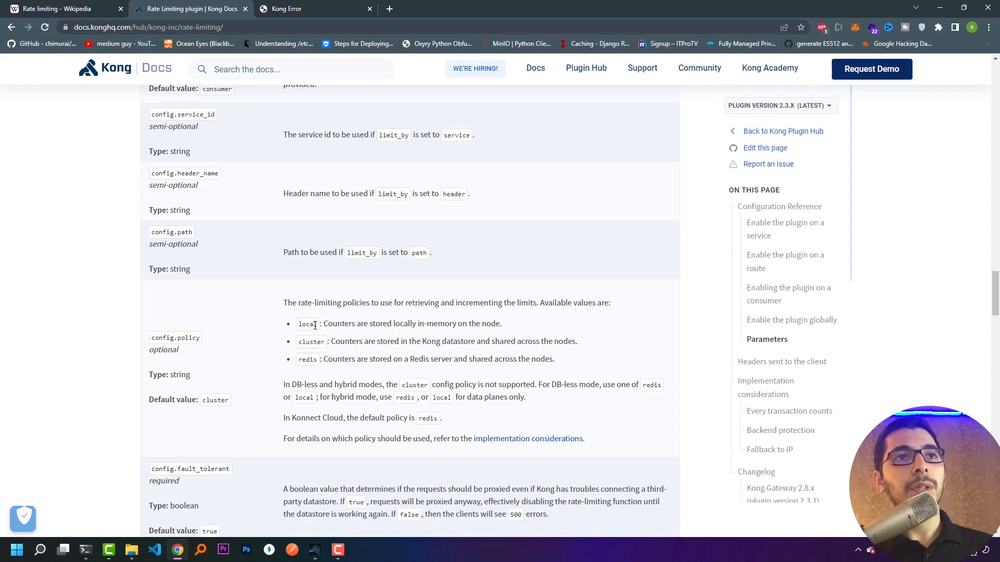
pyautogui.moveTo(384, 334)
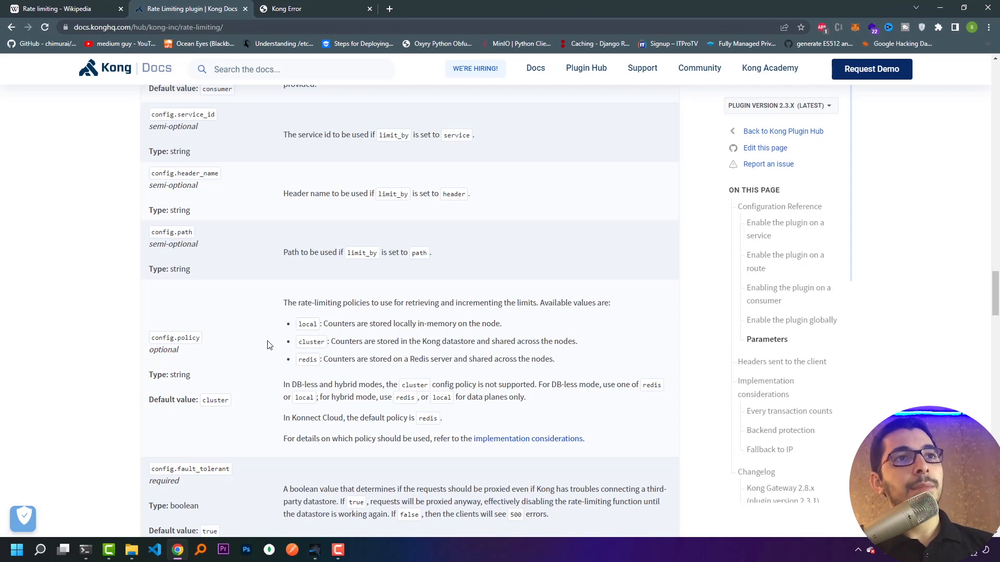
pyautogui.moveTo(325, 345)
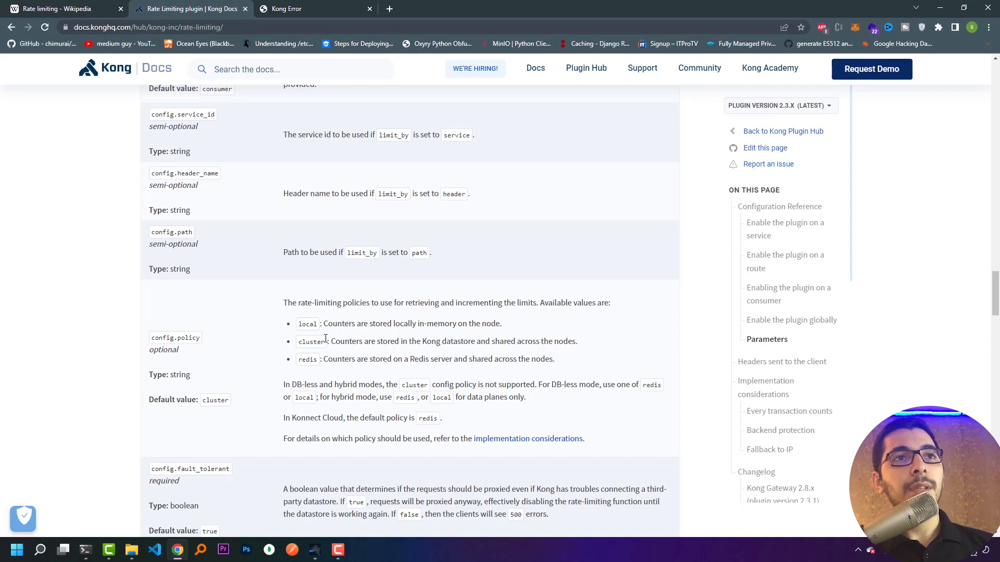
pyautogui.moveTo(330, 359)
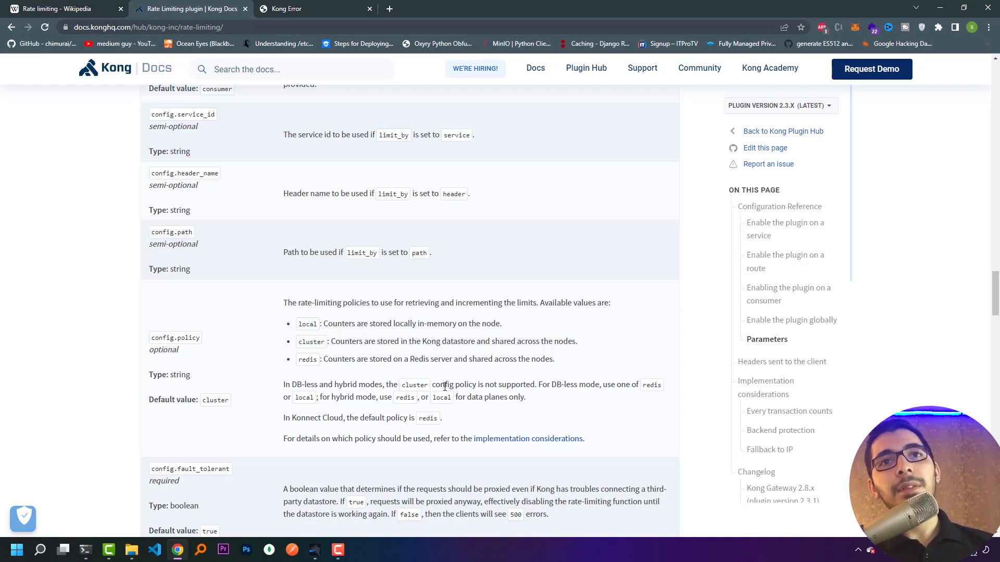
pyautogui.scroll(-3)
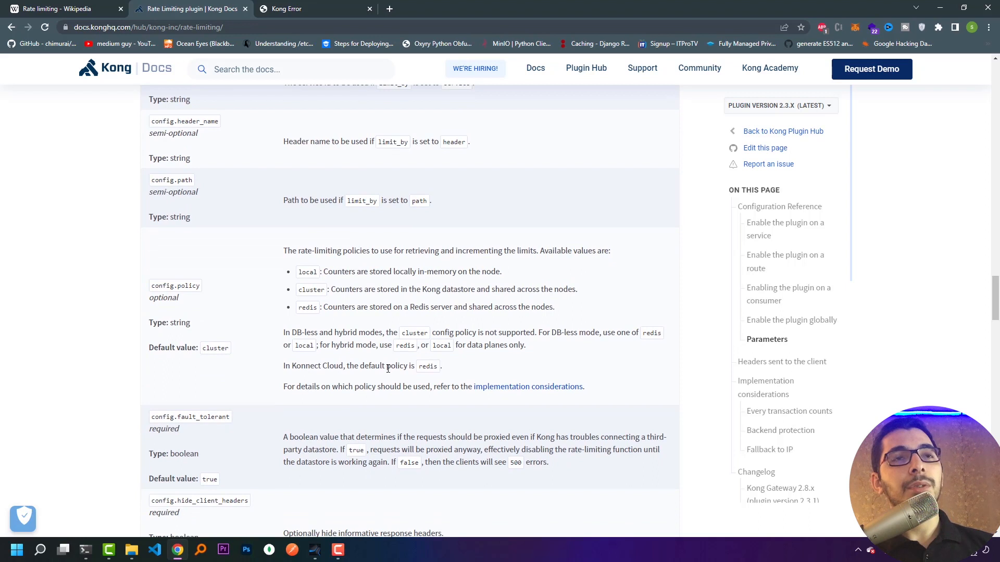
pyautogui.moveTo(366, 399)
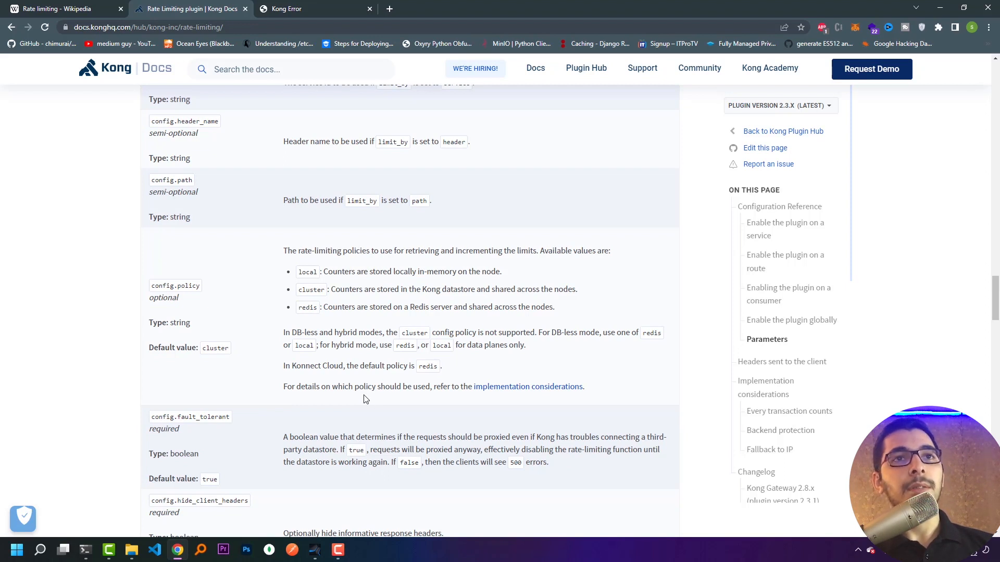
pyautogui.moveTo(369, 402)
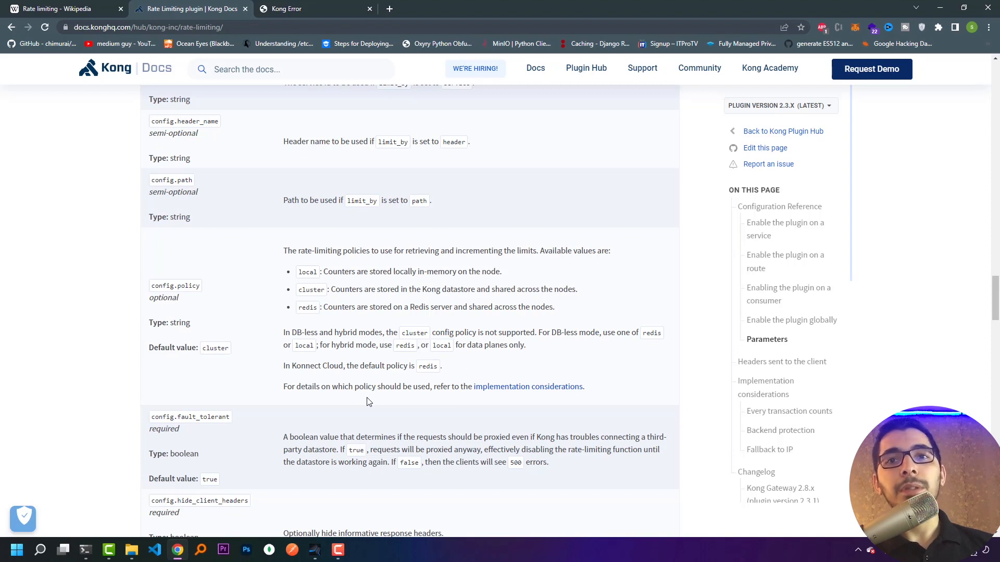
pyautogui.moveTo(264, 399)
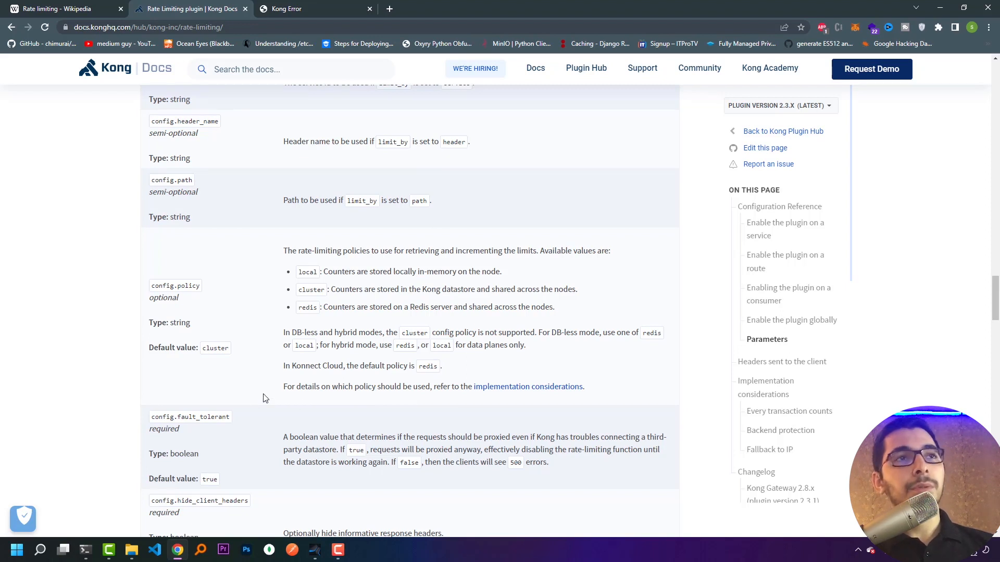
pyautogui.moveTo(194, 288)
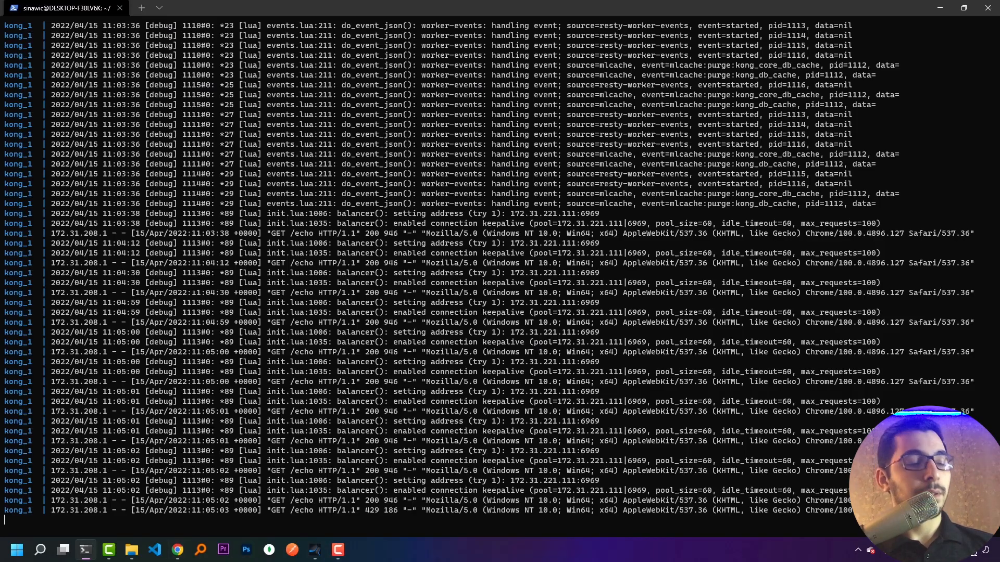
# Stop Kong and add a policy: redis line after redis_ssl_verify in config/kong.yml
pyautogui.press('ctrl+c')
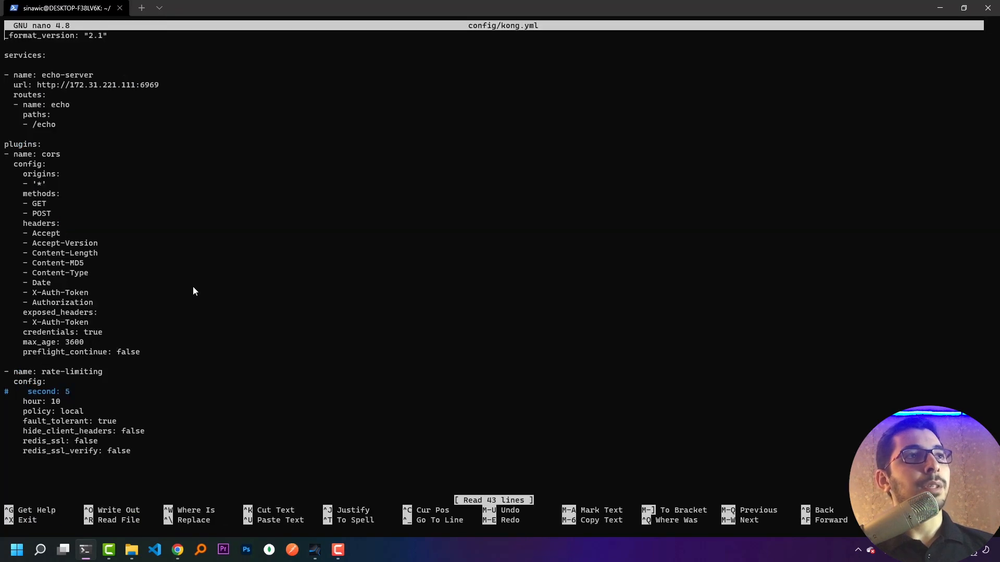
pyautogui.press('enter')
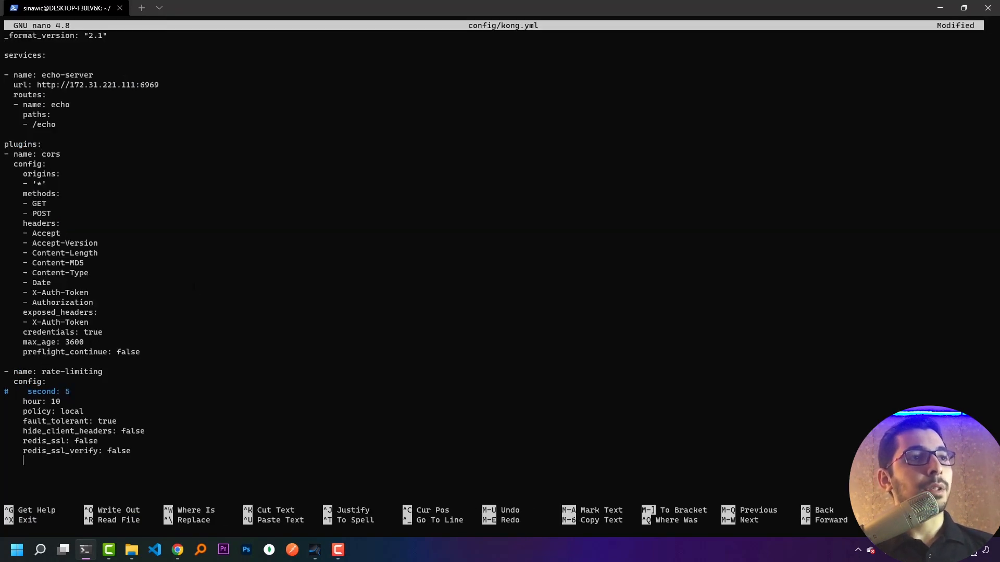
pyautogui.write('policy:')
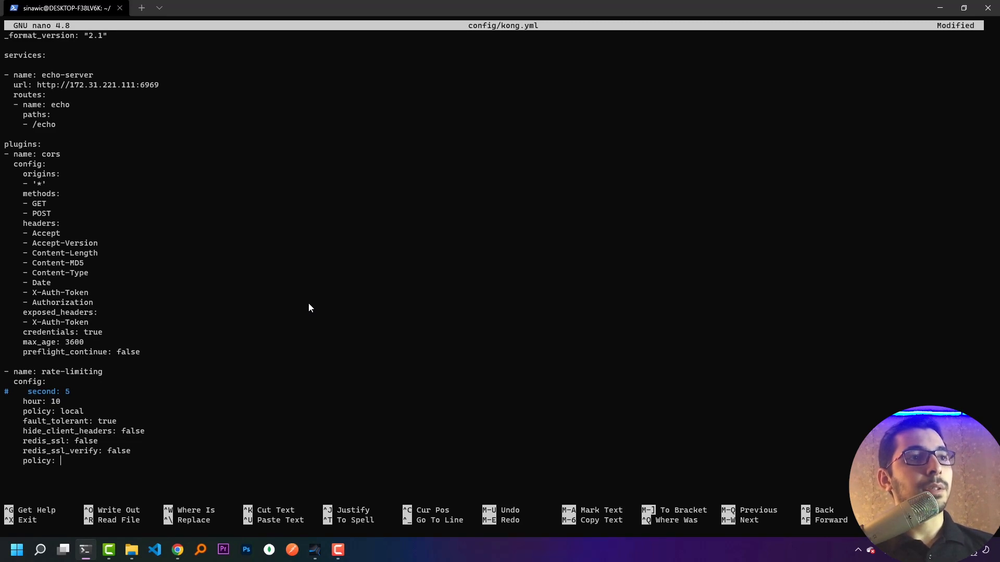
pyautogui.write('redis')
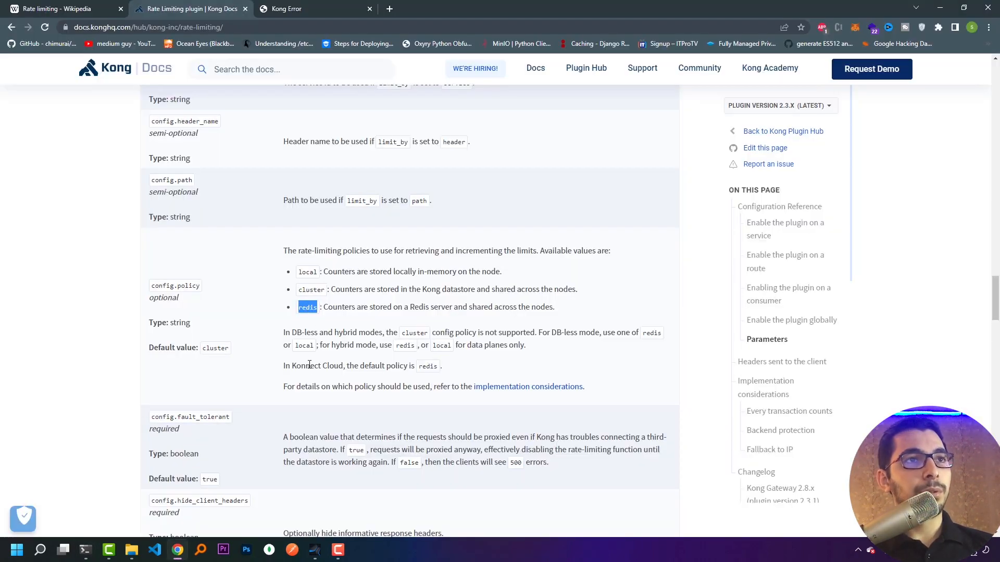
# Set kong.yml's redis_host to the server IP 172.31.221.111 taken from the service url
pyautogui.scroll(-3)
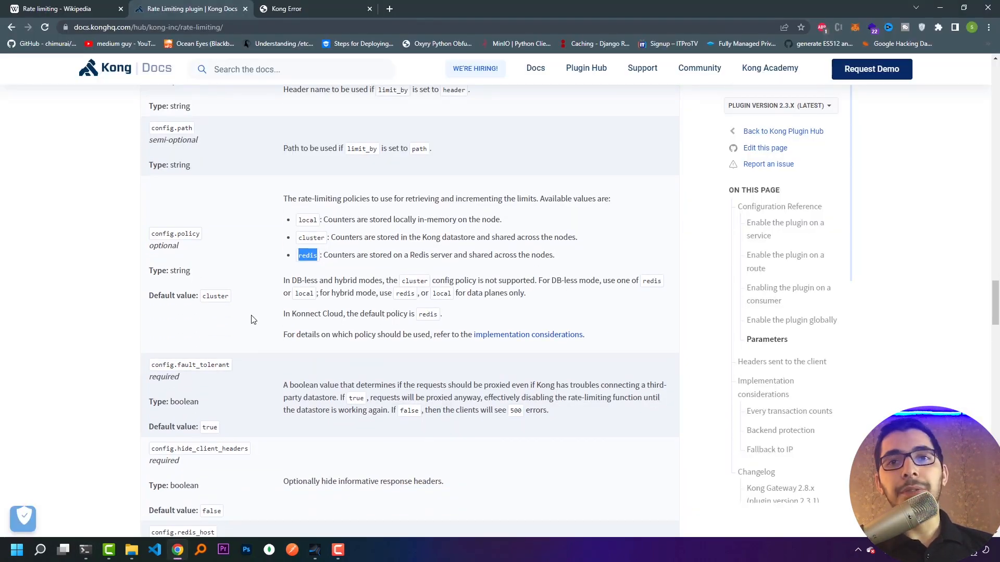
pyautogui.scroll(-3)
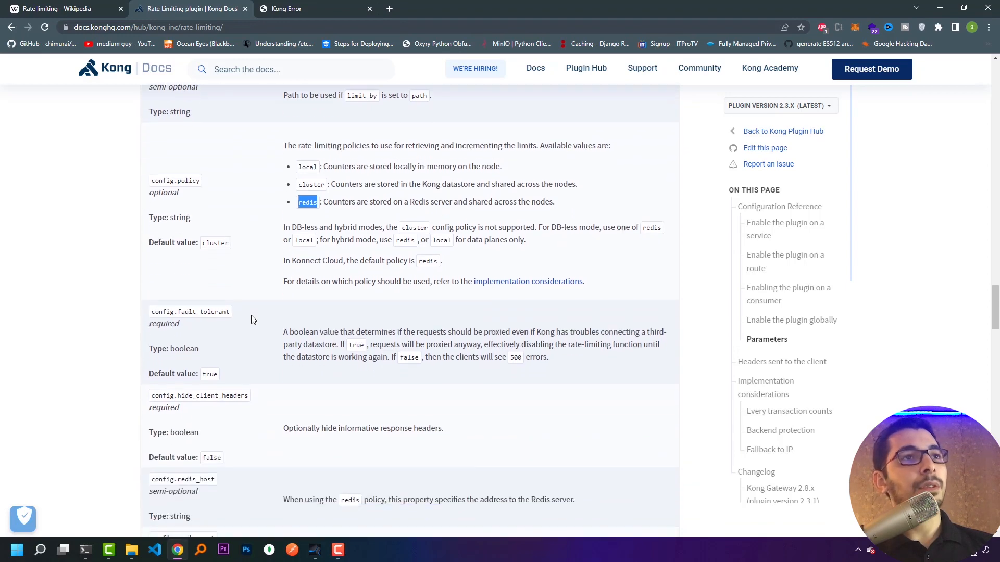
pyautogui.scroll(-3)
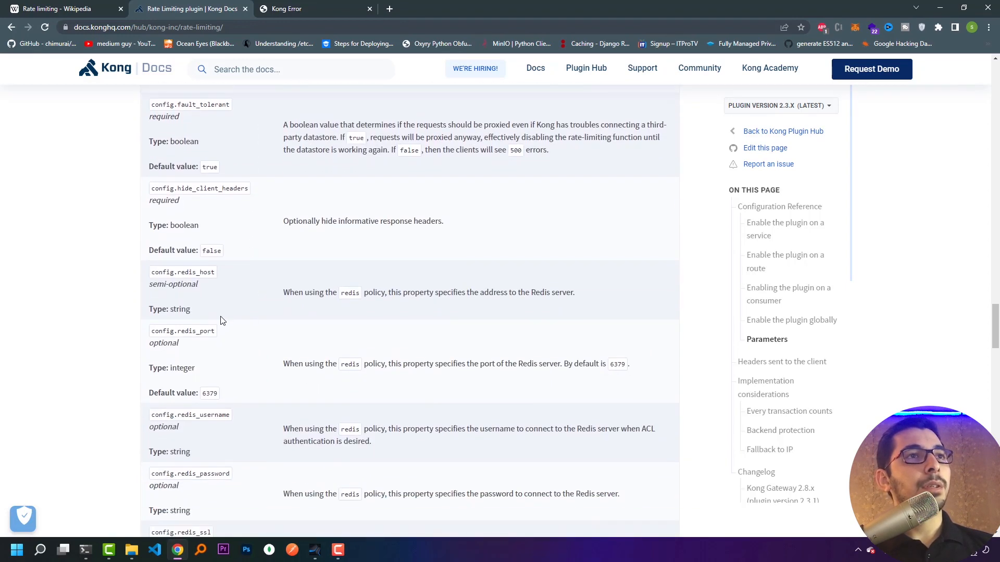
pyautogui.doubleClick(194, 271)
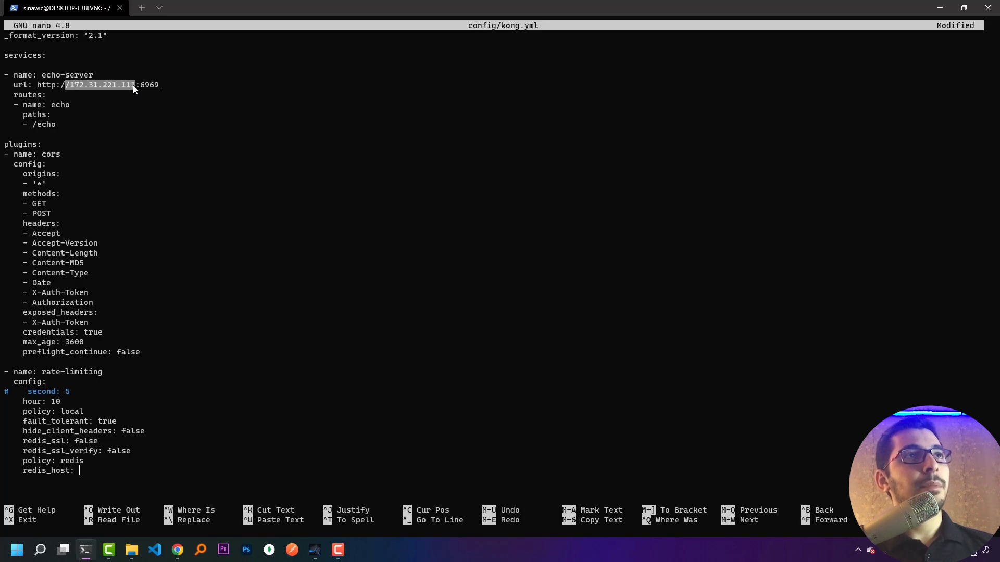
pyautogui.write('/172.31.221.111')
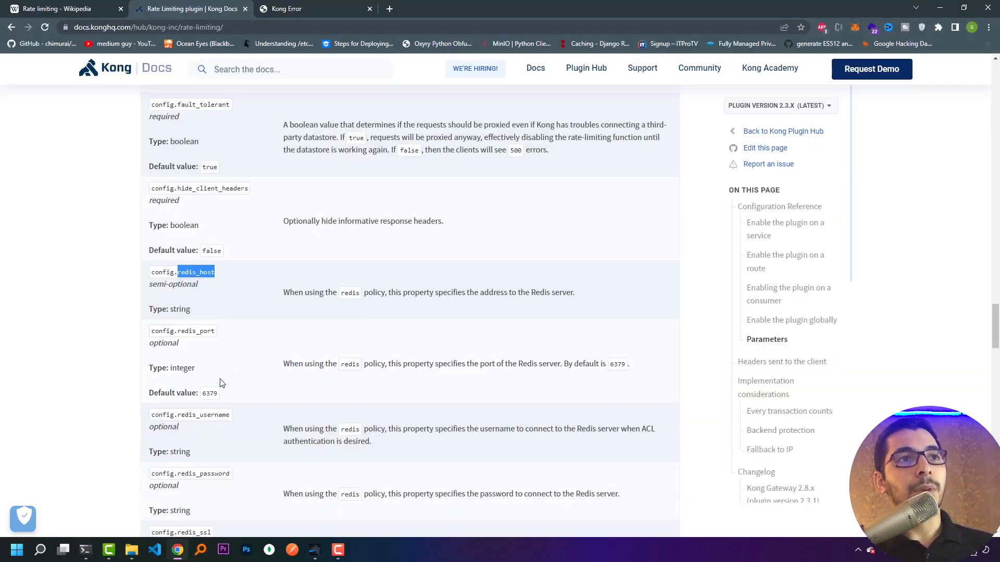
# Locate the redis_* parameters in the docs table and select the redis_password name
pyautogui.scroll(-3)
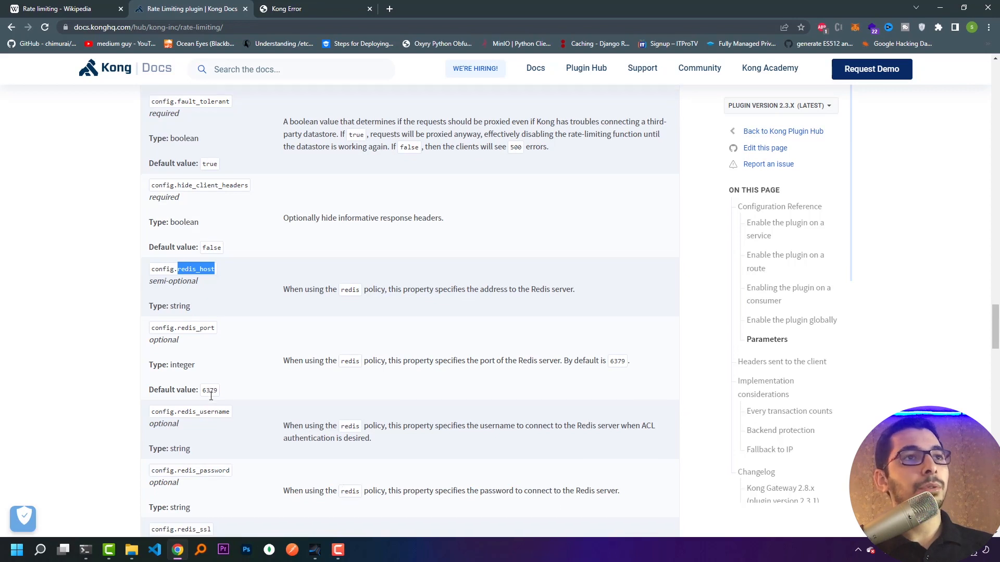
pyautogui.scroll(-3)
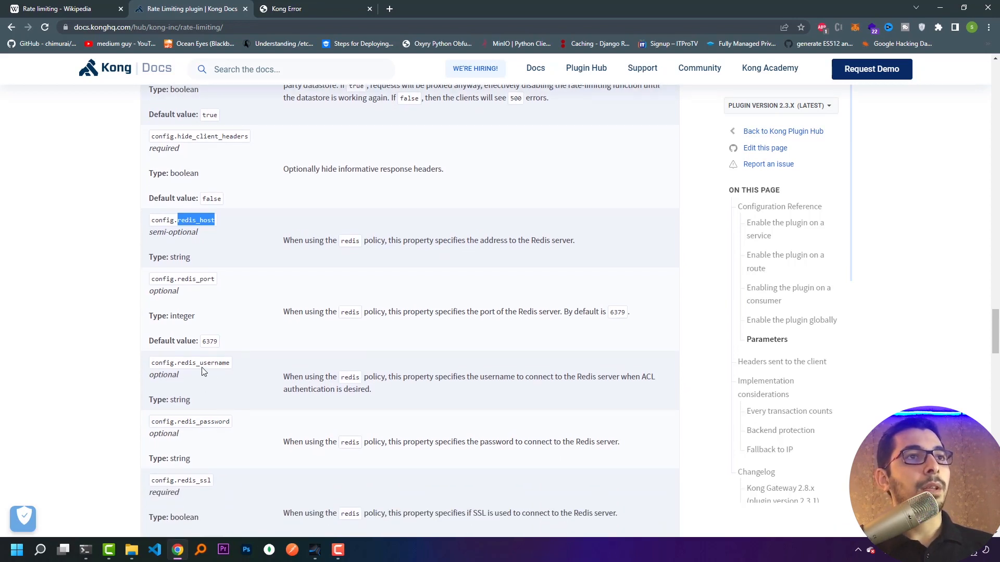
pyautogui.scroll(-3)
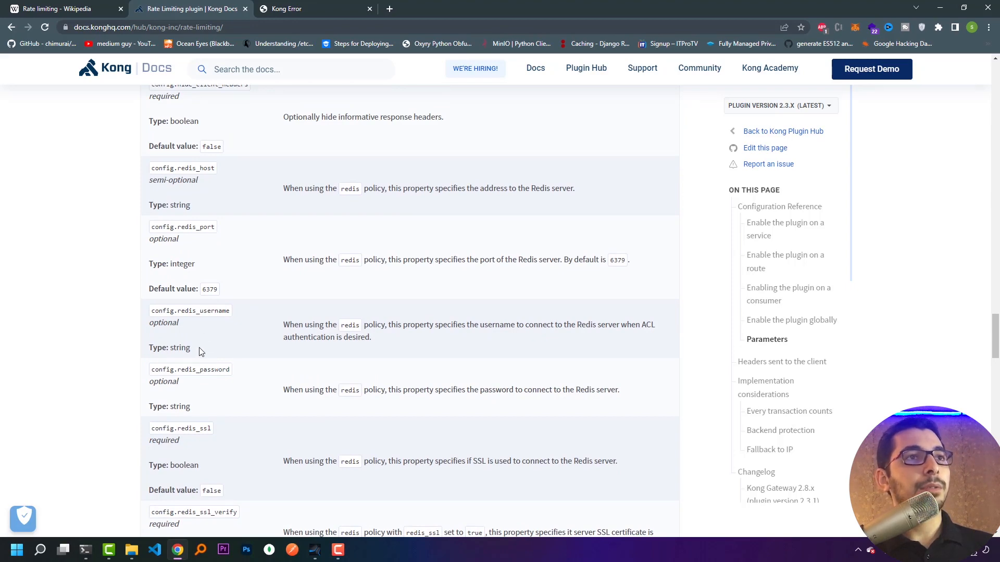
pyautogui.doubleClick(203, 369)
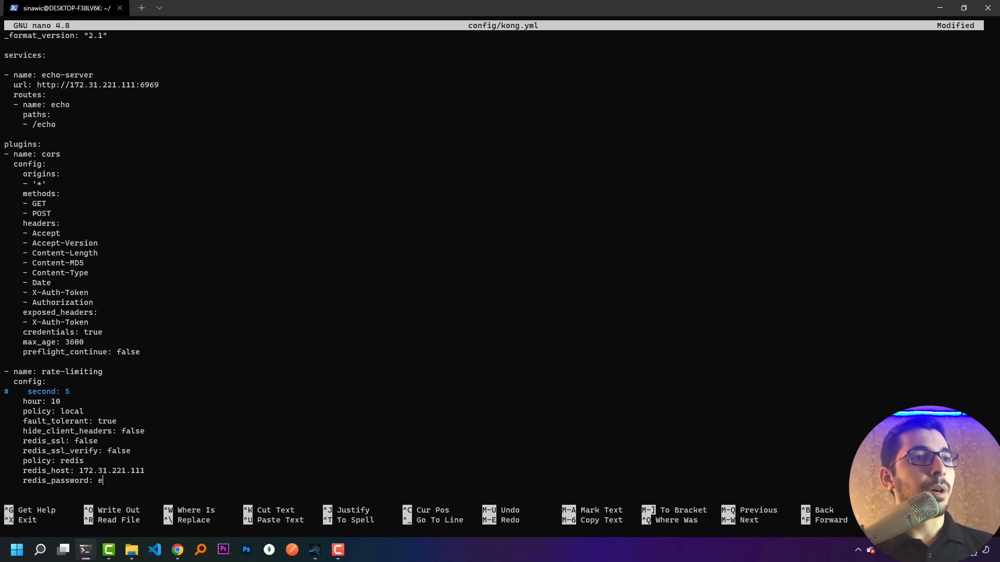
# Complete redis_password: example in kong.yml and save the file
pyautogui.write('xample')
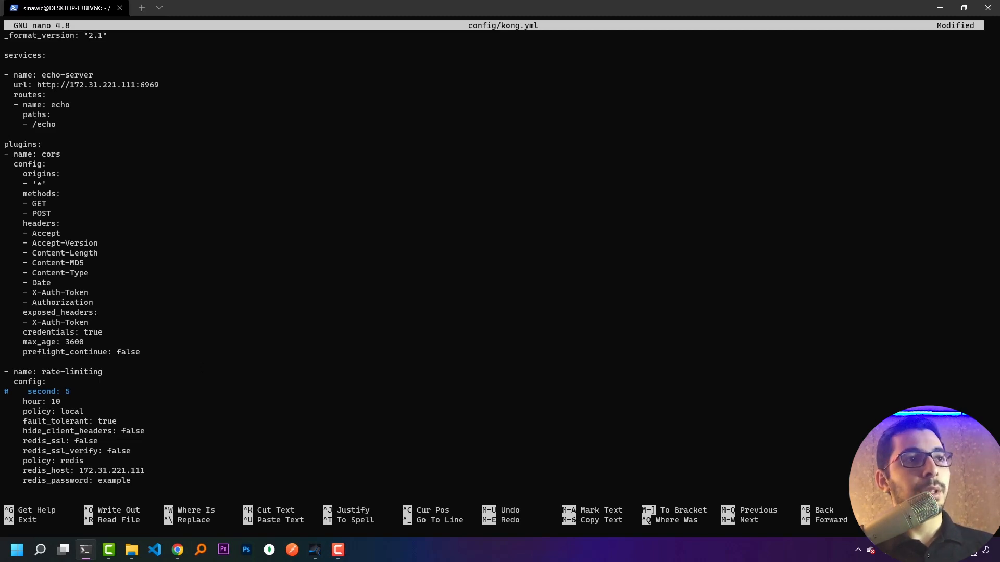
pyautogui.press('ctrl+o')
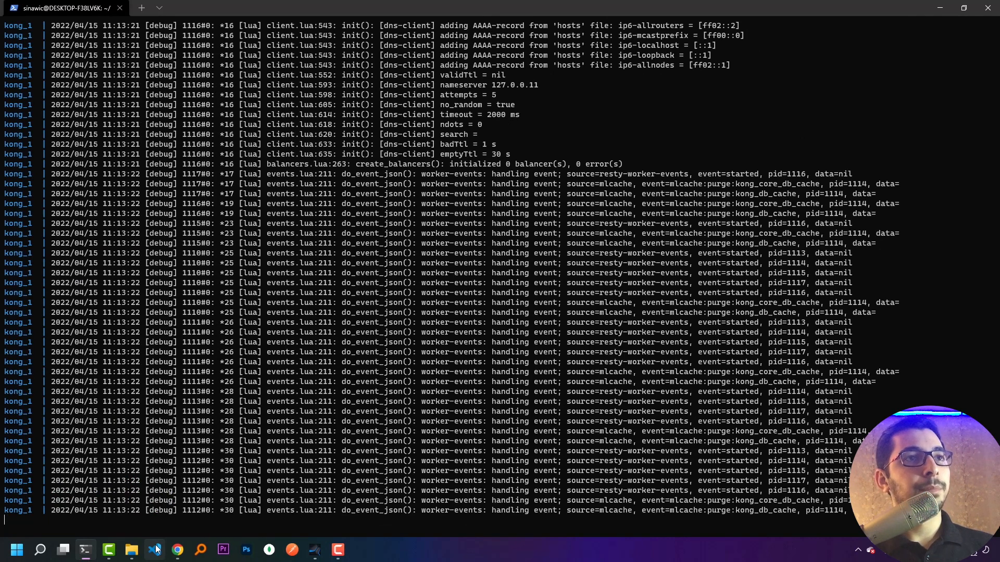
# Check local Redis DB0 in the Redis Explorer, then return to Chrome's Kong Error tab
pyautogui.click(155, 550)
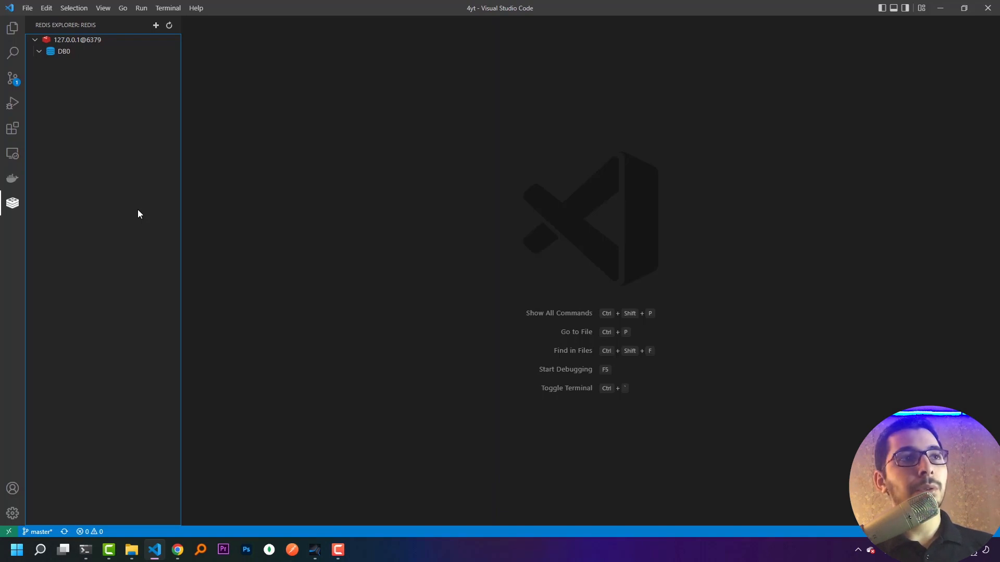
pyautogui.moveTo(13, 203)
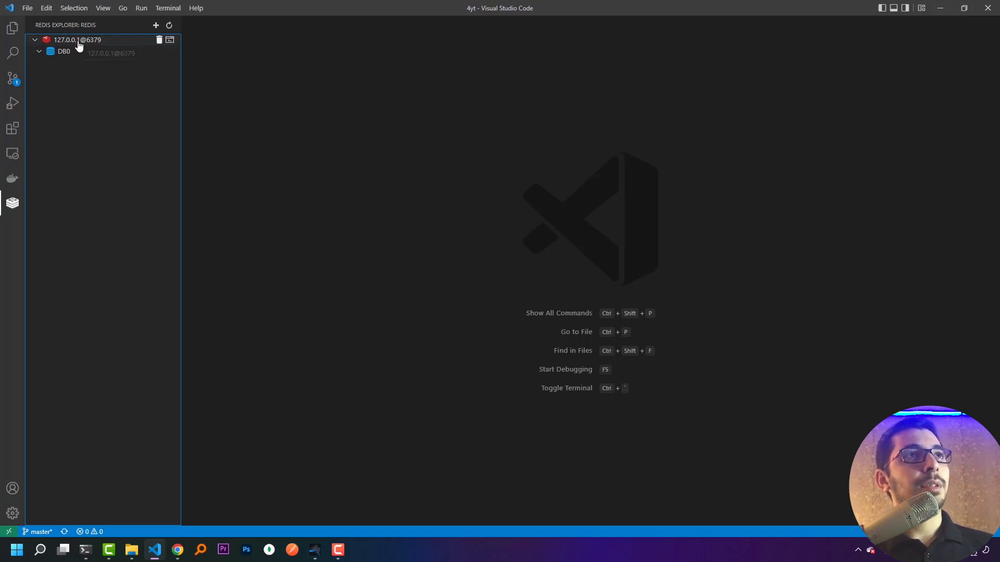
pyautogui.moveTo(107, 245)
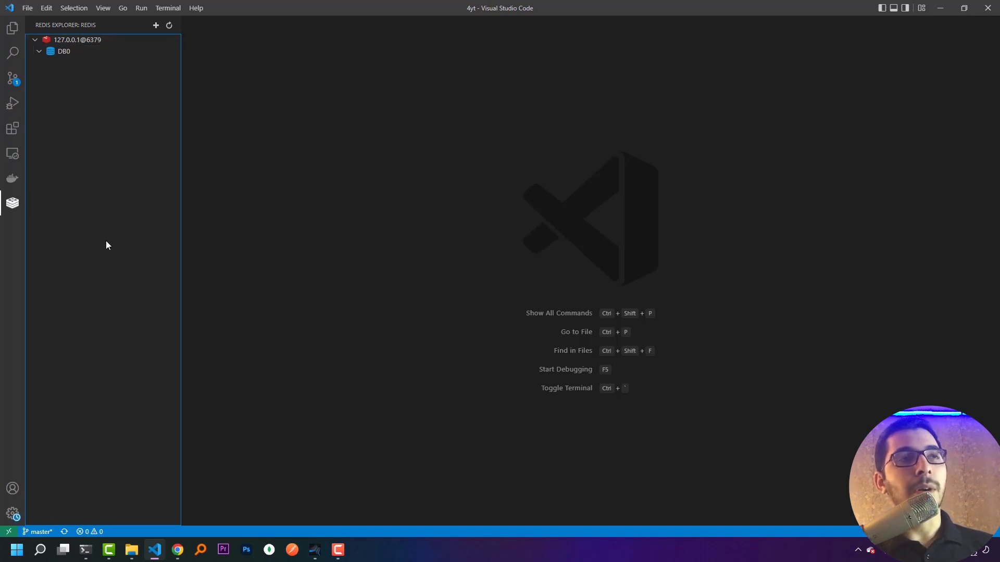
pyautogui.moveTo(106, 250)
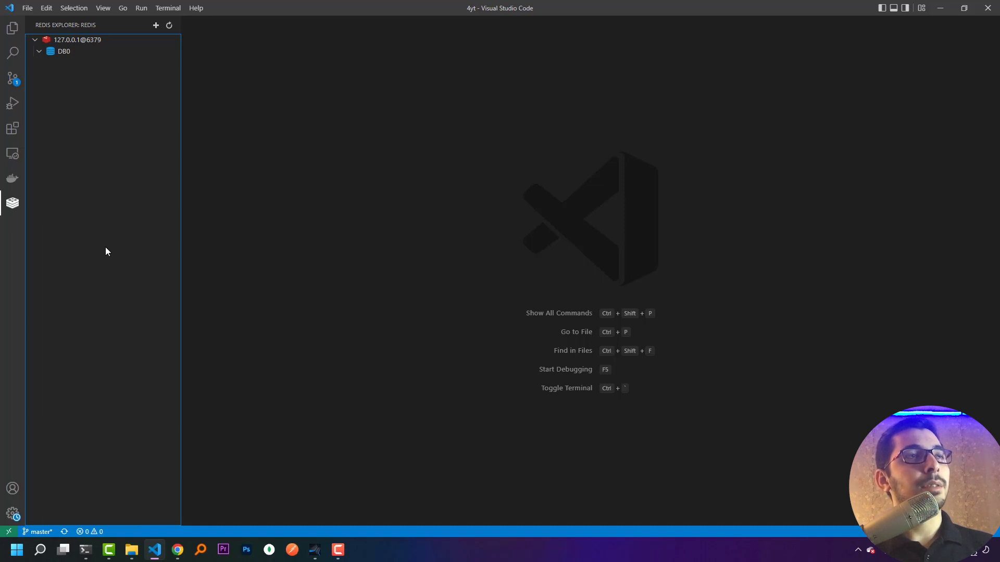
pyautogui.moveTo(96, 229)
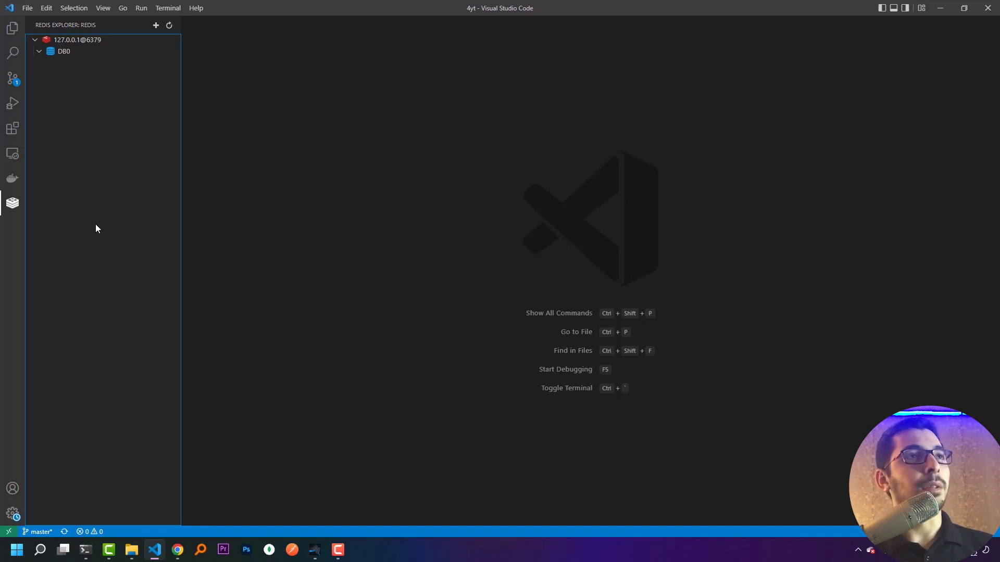
pyautogui.click(177, 548)
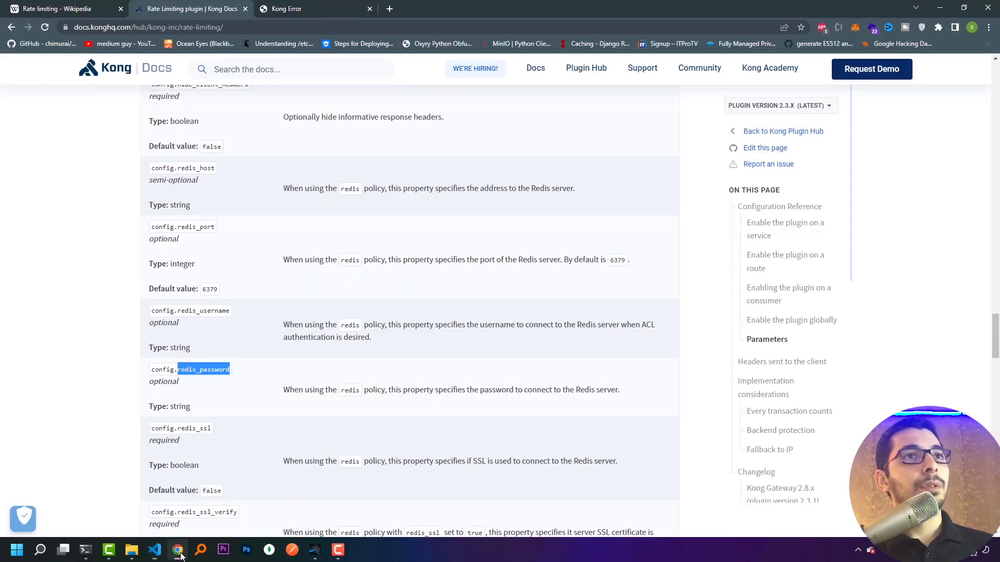
pyautogui.click(290, 8)
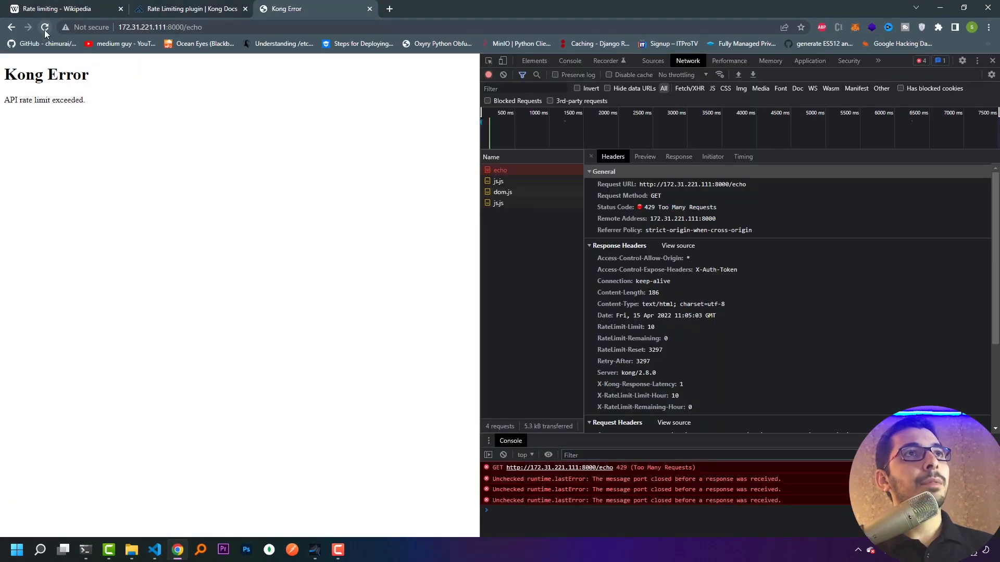
# Reload /echo to get a 200 JSON response and switch back to VS Code
pyautogui.click(44, 27)
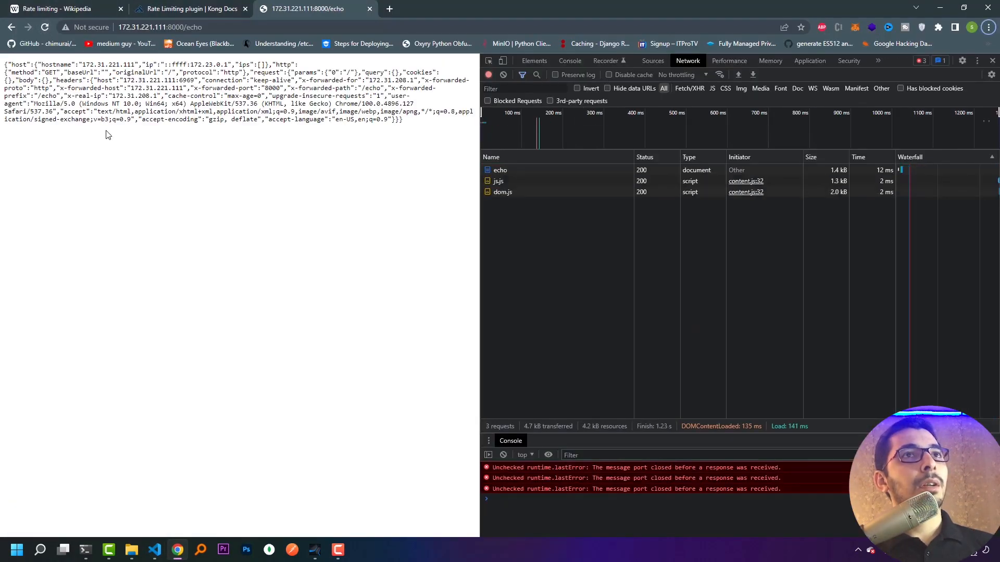
pyautogui.click(154, 549)
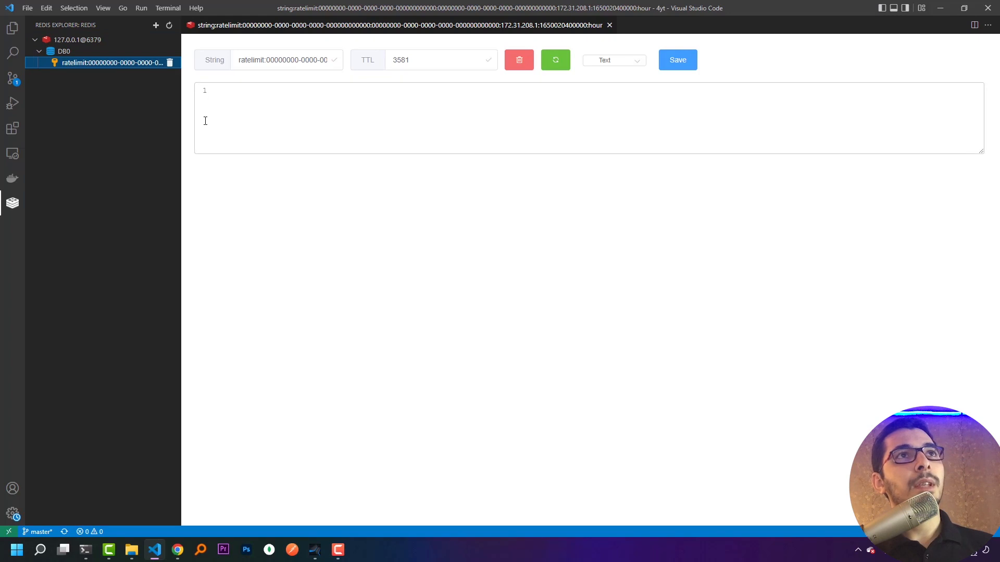
pyautogui.moveTo(505, 25)
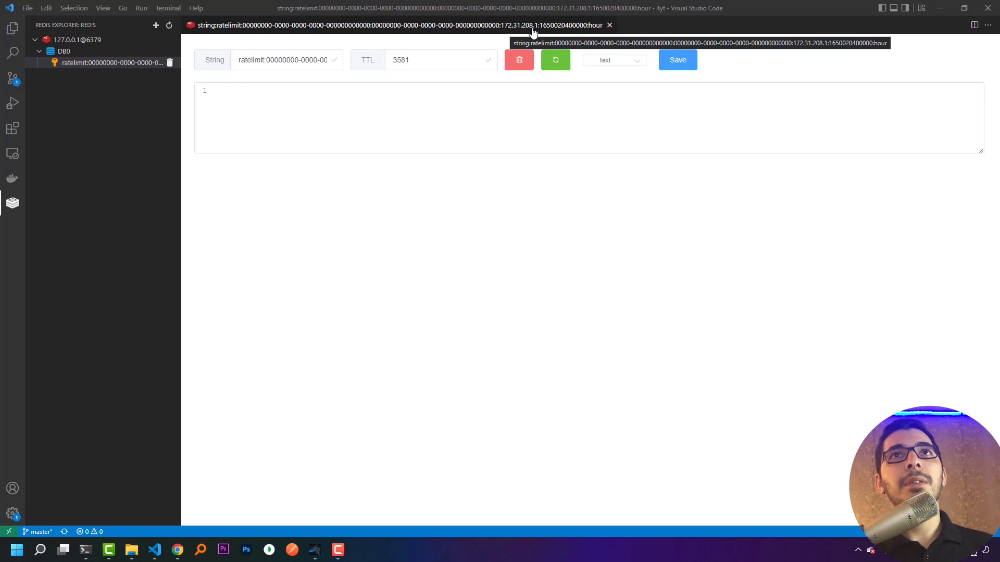
pyautogui.moveTo(586, 30)
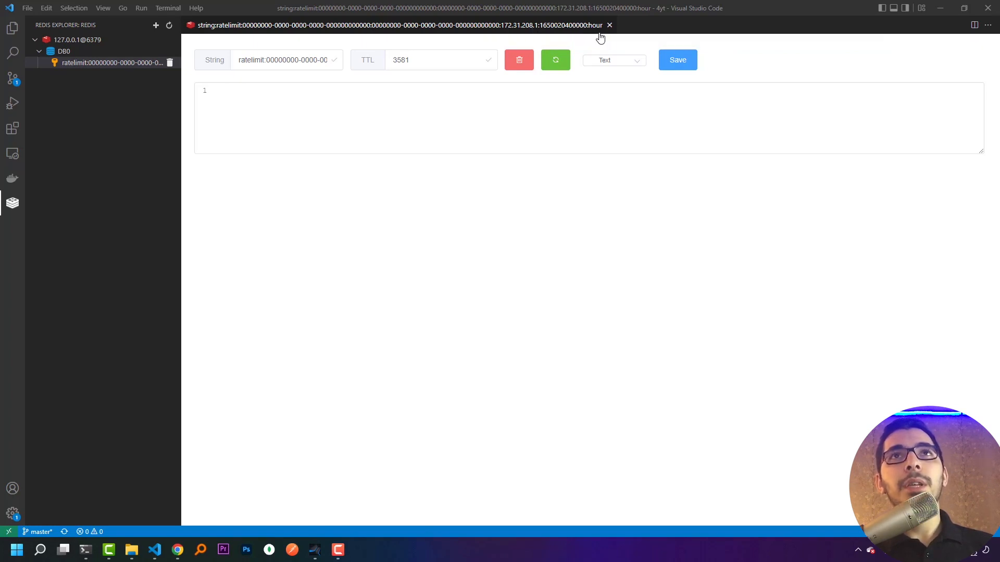
pyautogui.moveTo(593, 25)
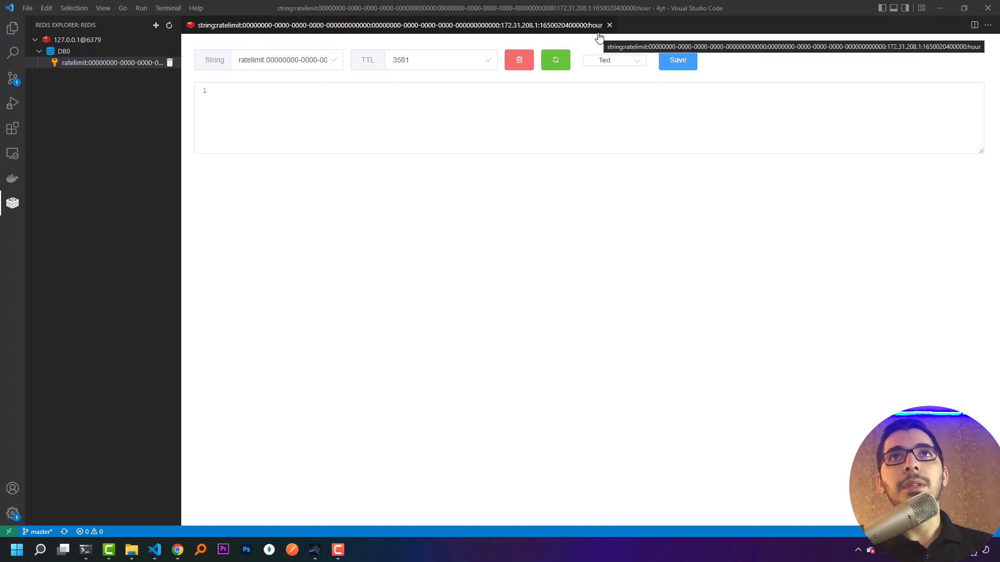
# View the hourly ratelimit key's value 1 and TTL under DB0 in Redis Explorer
pyautogui.click(102, 63)
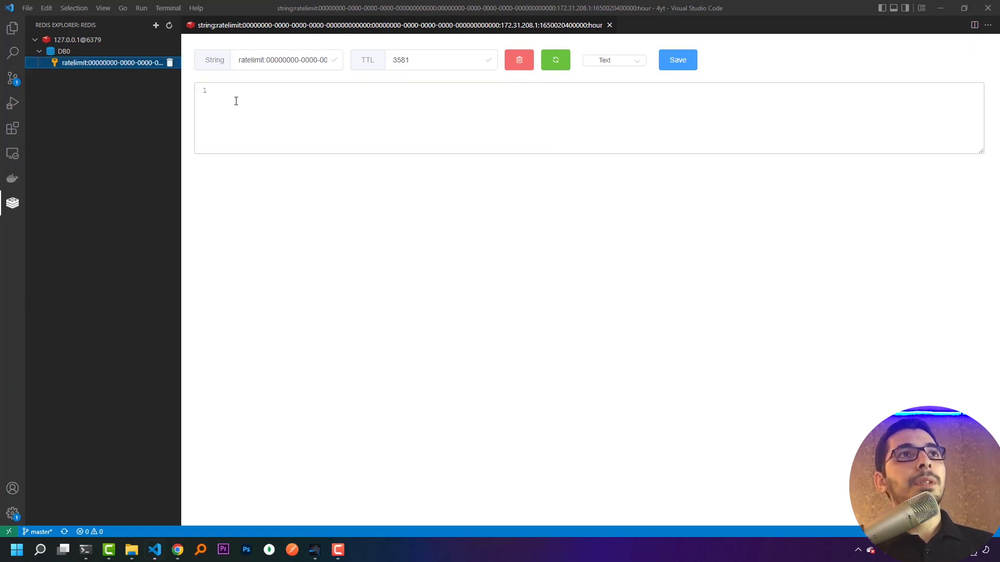
pyautogui.click(226, 94)
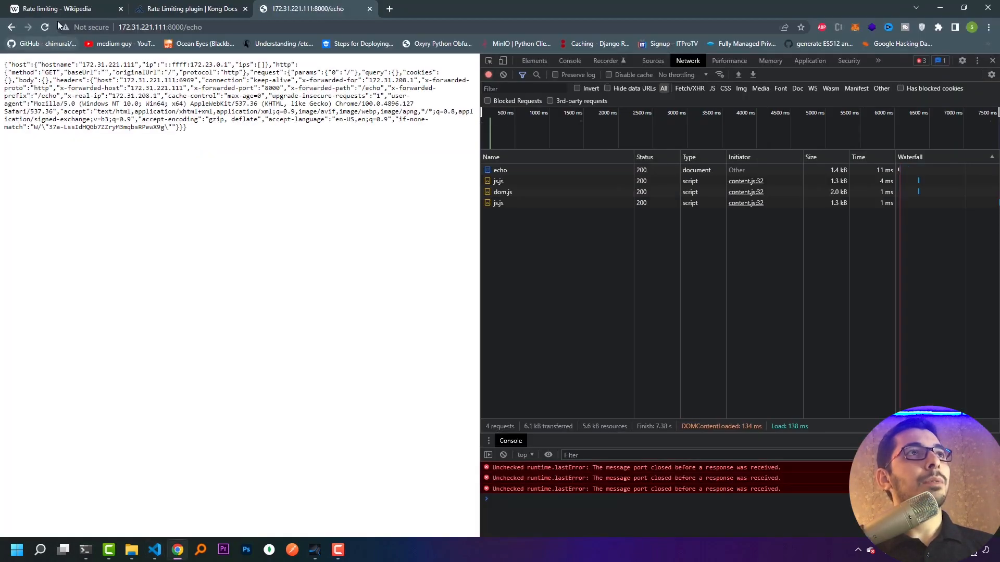
# Reload /echo three times until Kong returns the 429 rate-limit error
pyautogui.click(44, 27)
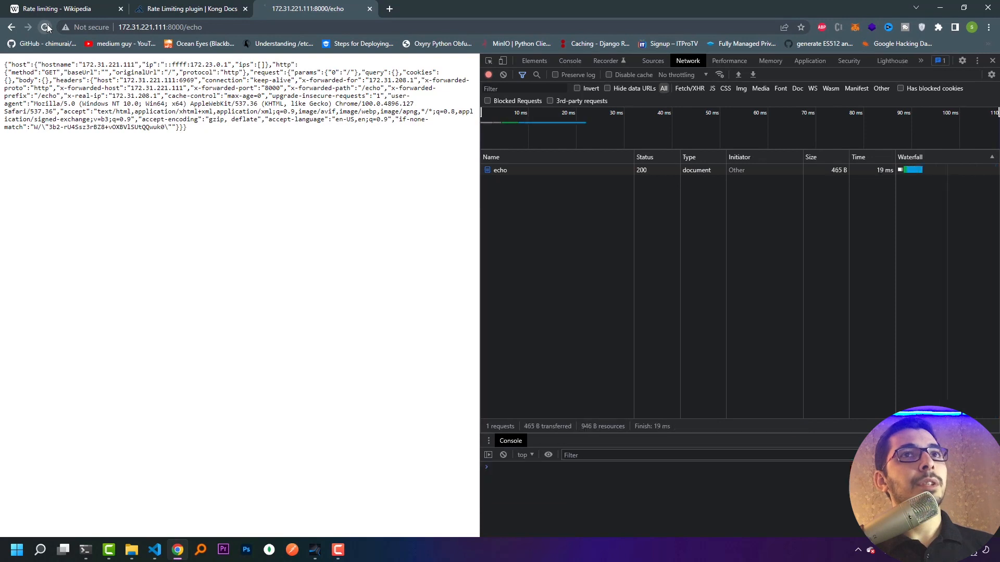
pyautogui.click(46, 27)
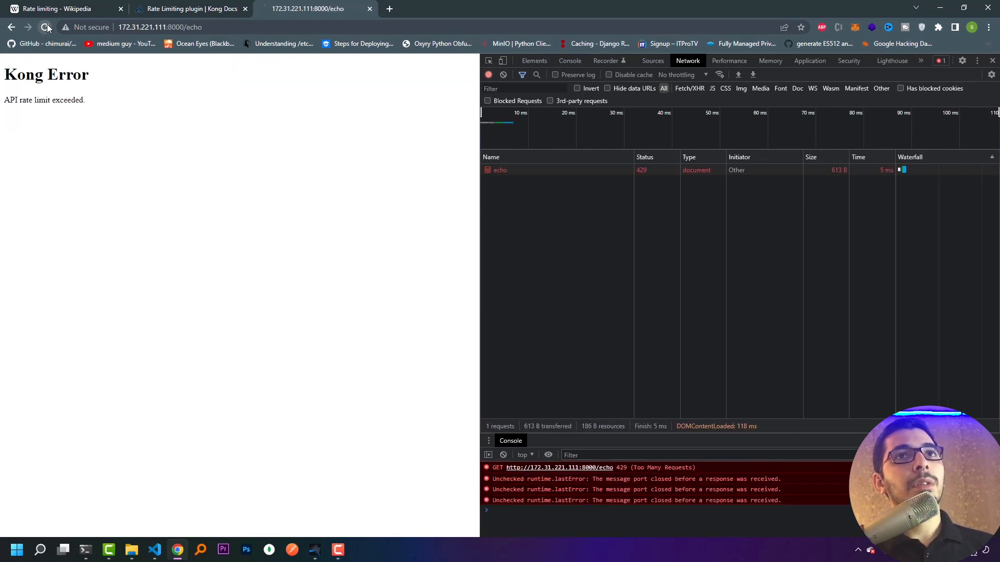
pyautogui.click(44, 27)
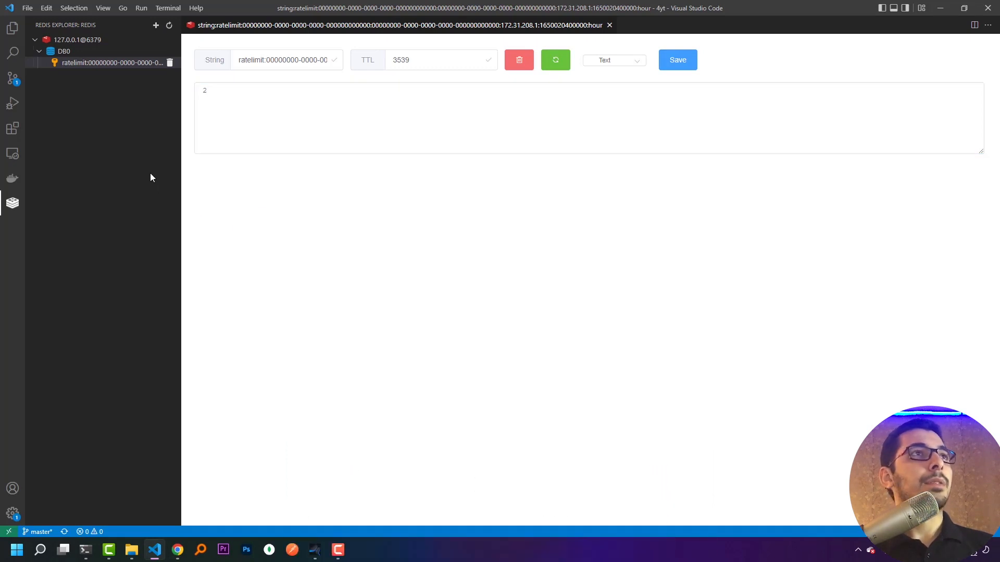
# Refresh the hourly ratelimit key in Redis Explorer until its count reads 10
pyautogui.click(112, 62)
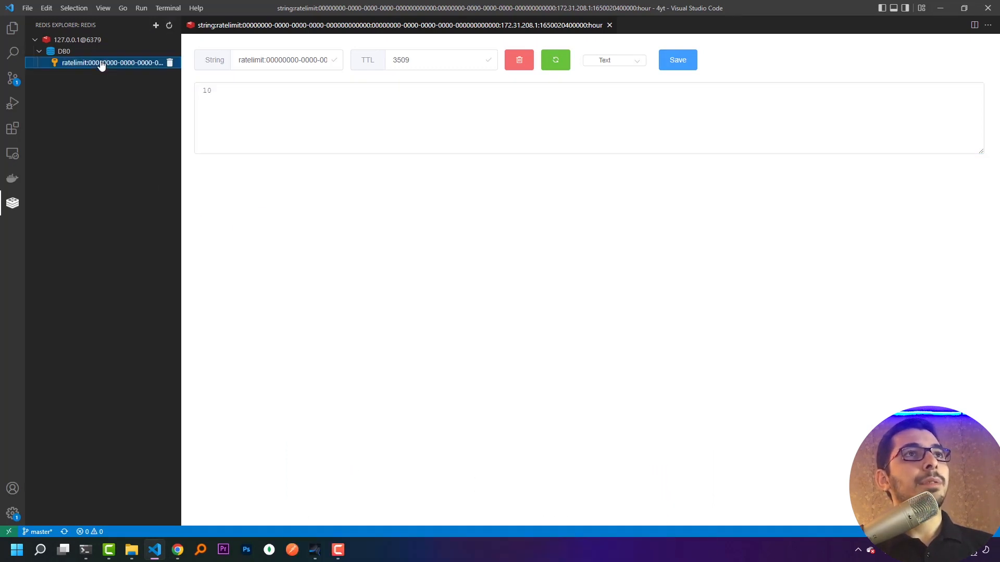
pyautogui.click(218, 99)
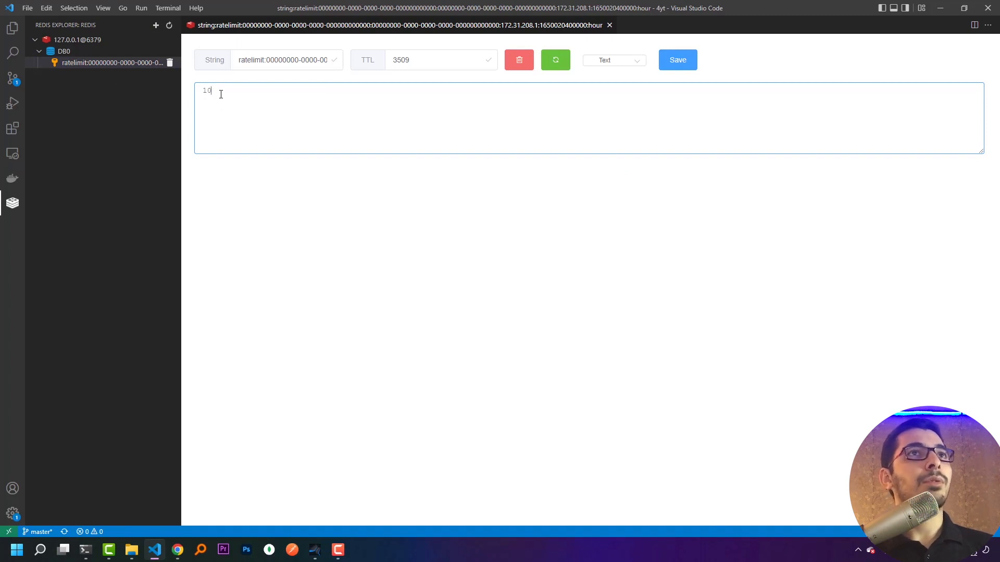
pyautogui.moveTo(504, 25)
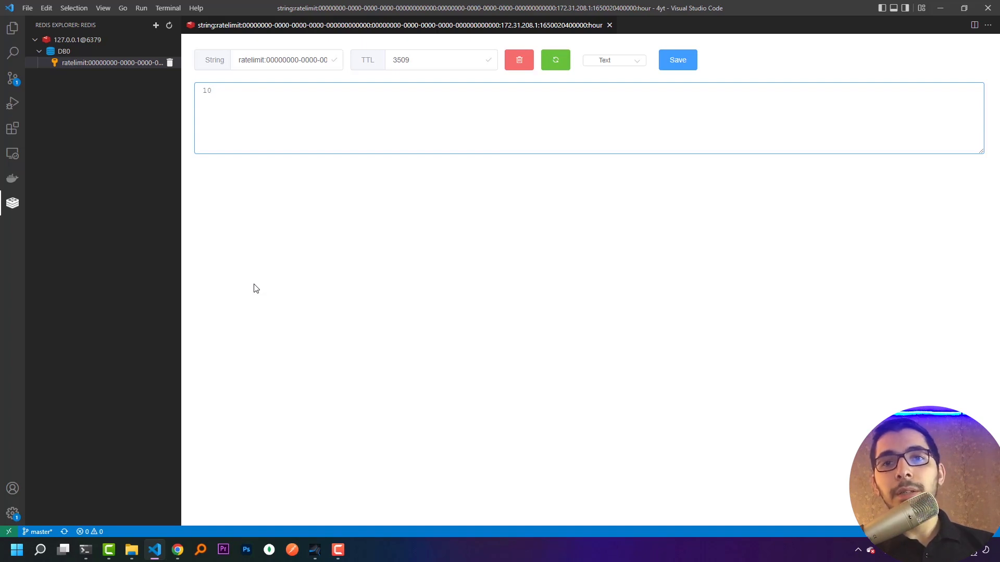
pyautogui.click(206, 90)
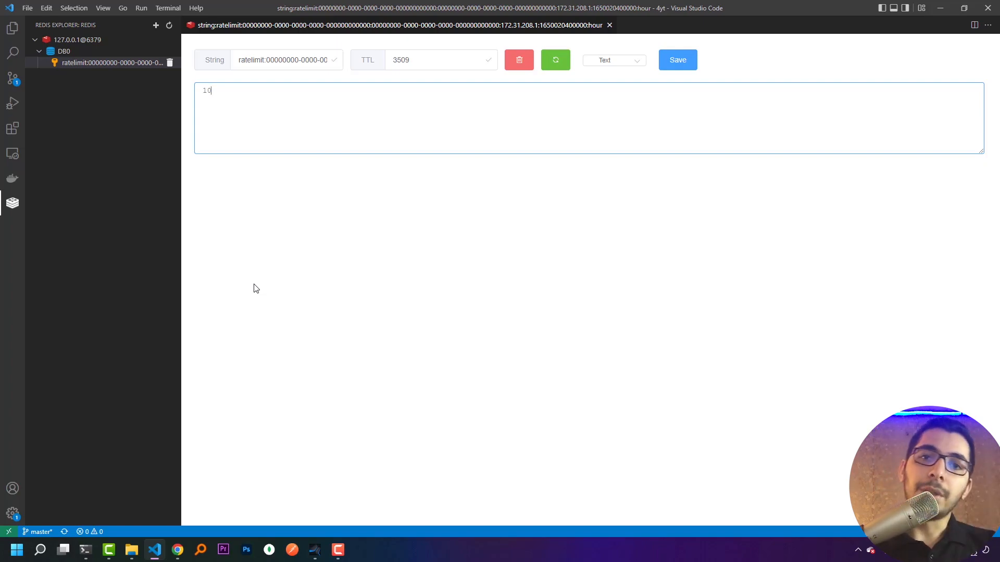